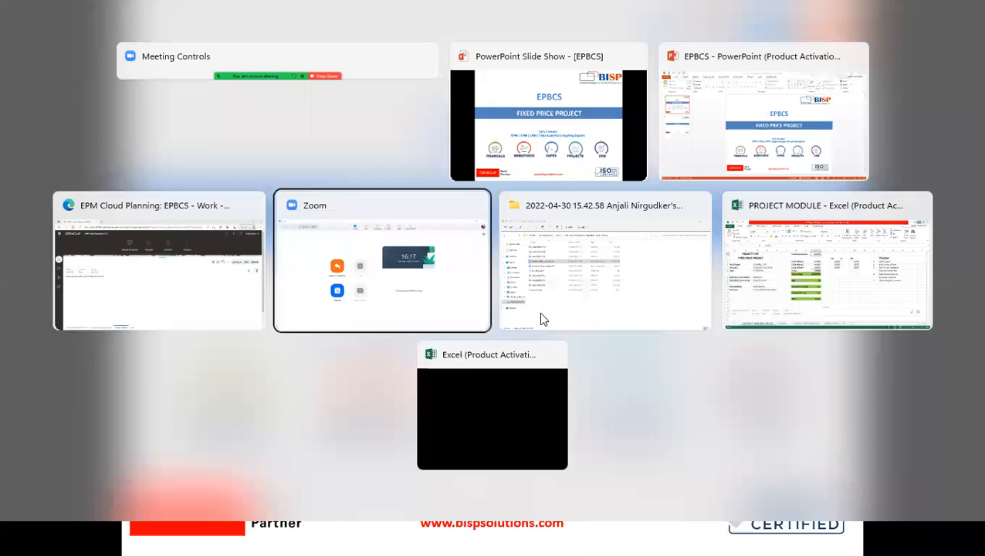
Switch to the PROJECT MODULE Excel workbook from Task View
{"action": "left_click", "coordinate": [822, 266]}
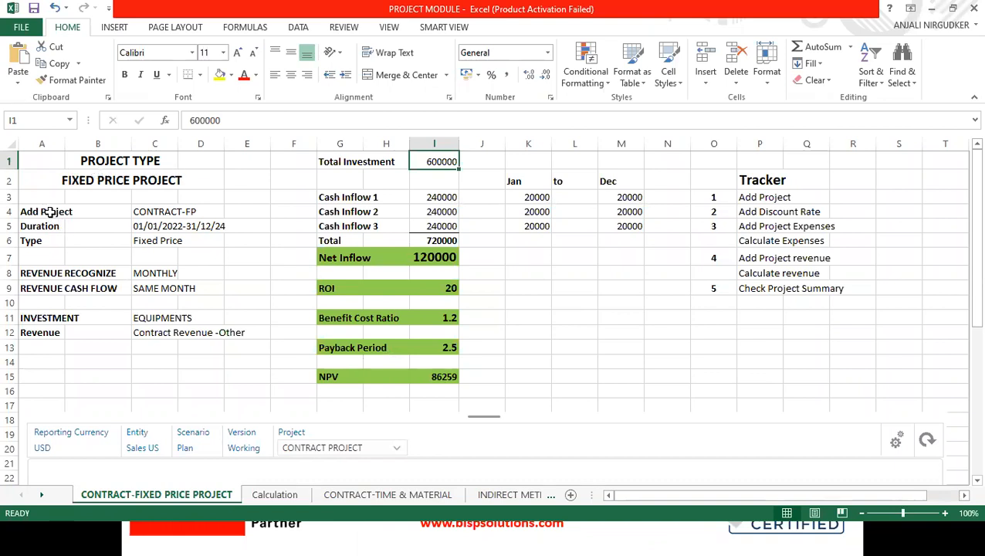
{"action": "left_click", "coordinate": [155, 211]}
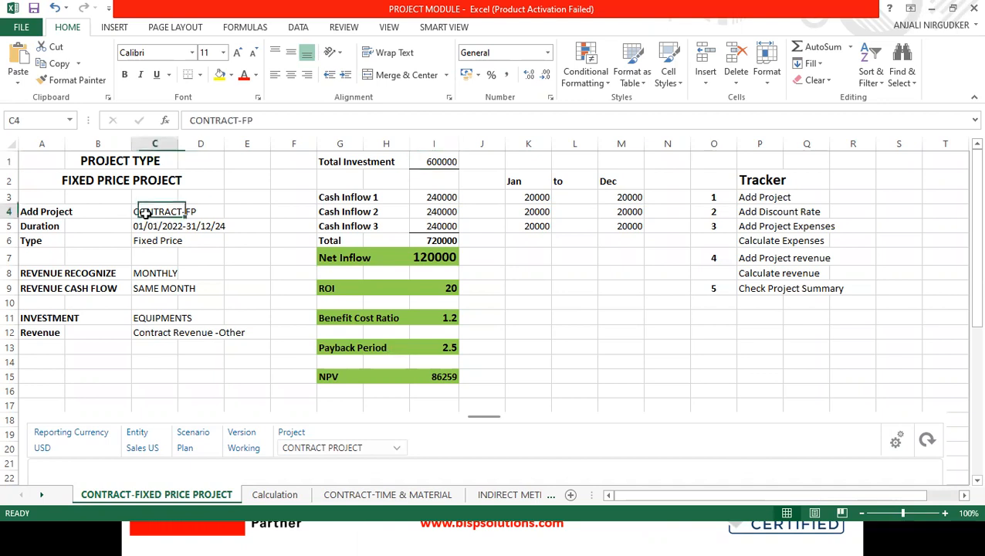
{"action": "left_click", "coordinate": [42, 226]}
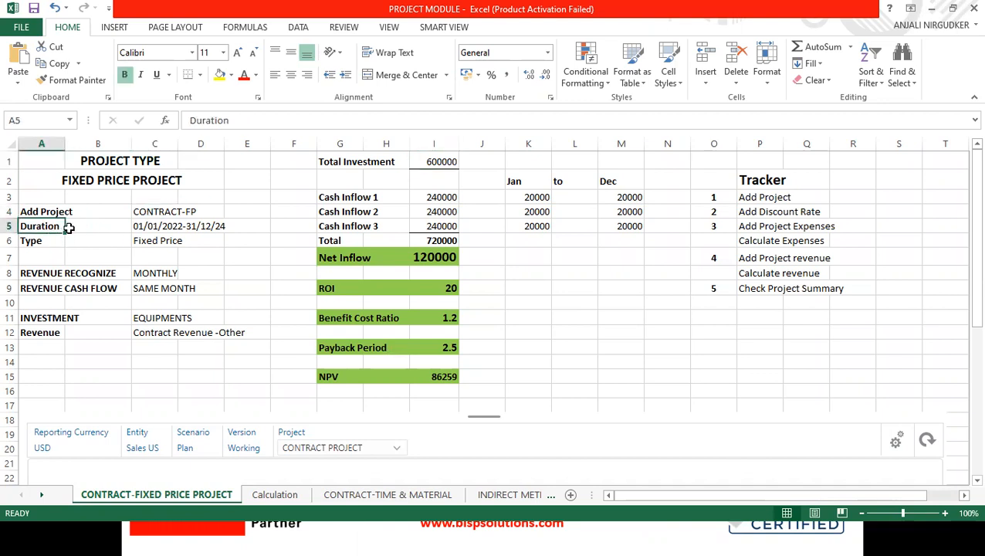
{"action": "left_click", "coordinate": [31, 241]}
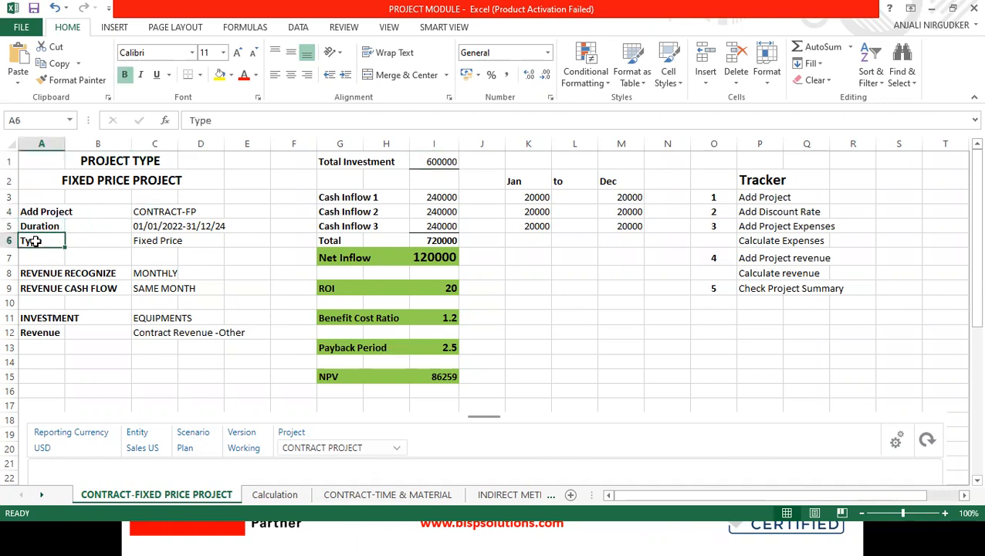
{"action": "left_click", "coordinate": [42, 272]}
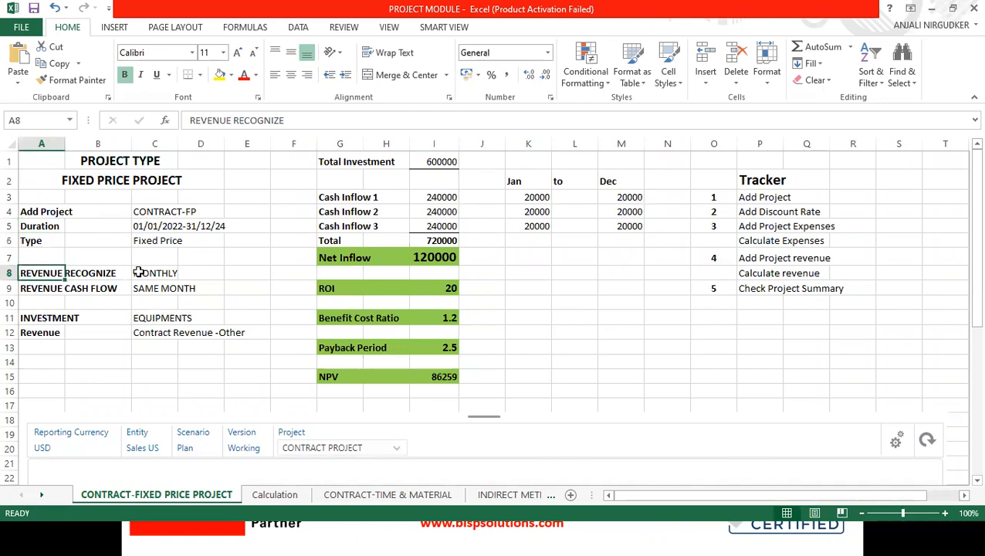
{"action": "left_click", "coordinate": [42, 287]}
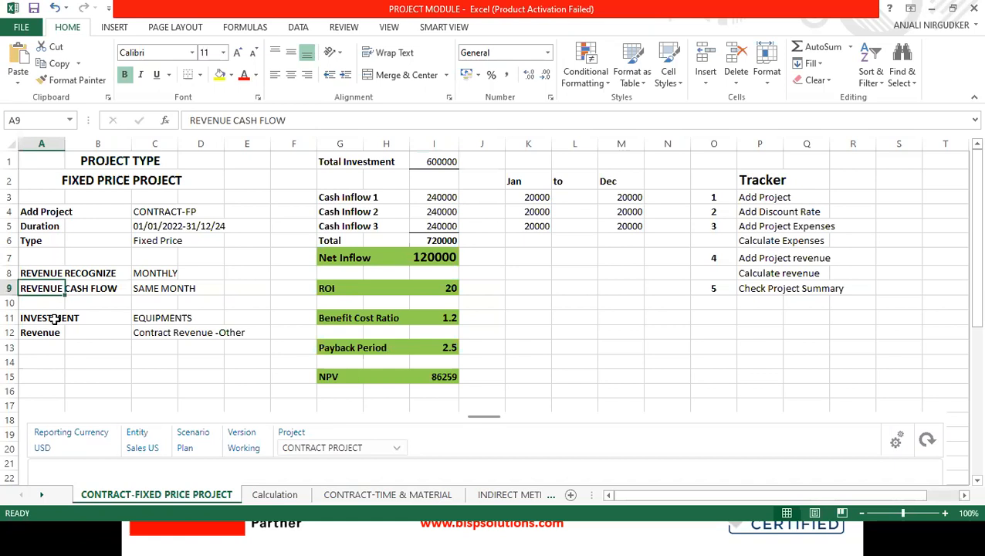
{"action": "left_click", "coordinate": [155, 318]}
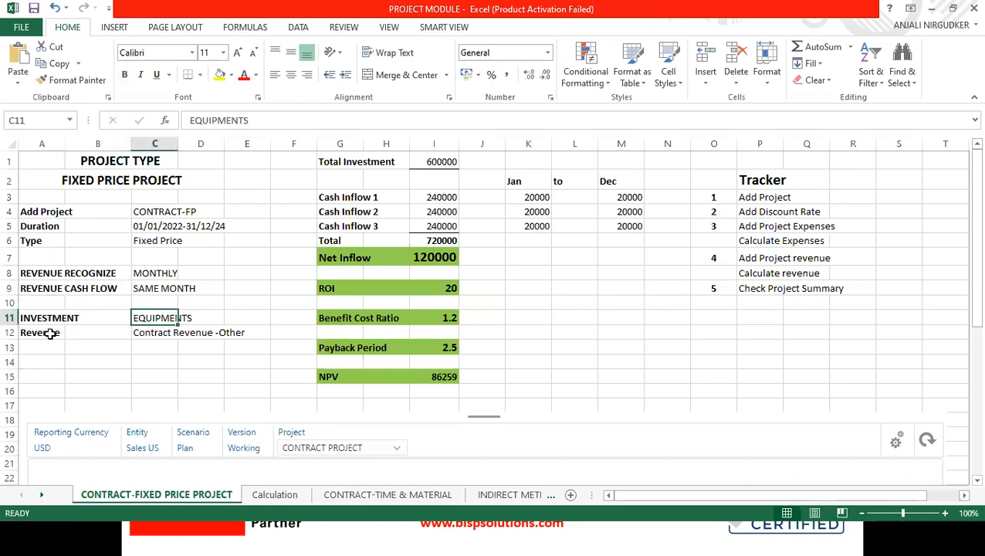
{"action": "left_click", "coordinate": [155, 332]}
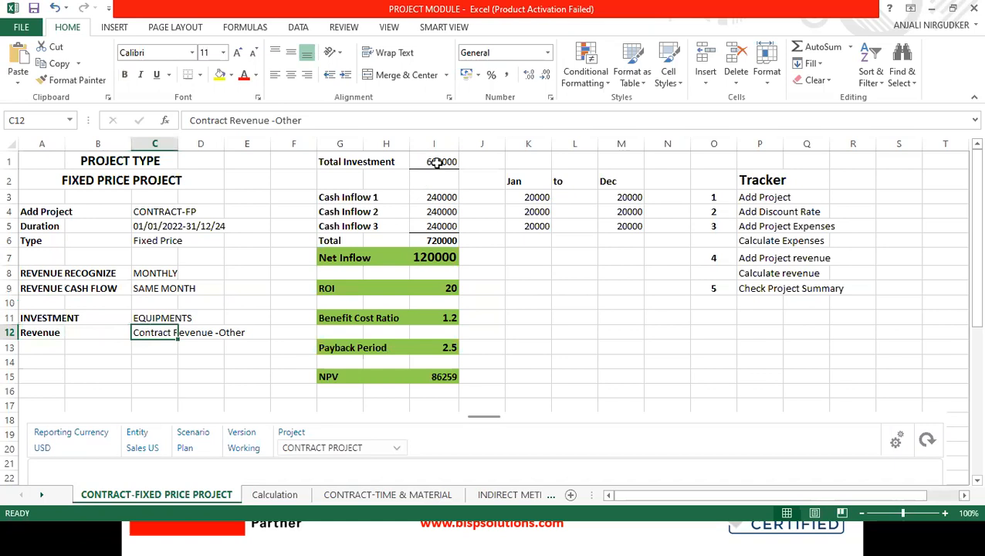
{"action": "left_click", "coordinate": [434, 161]}
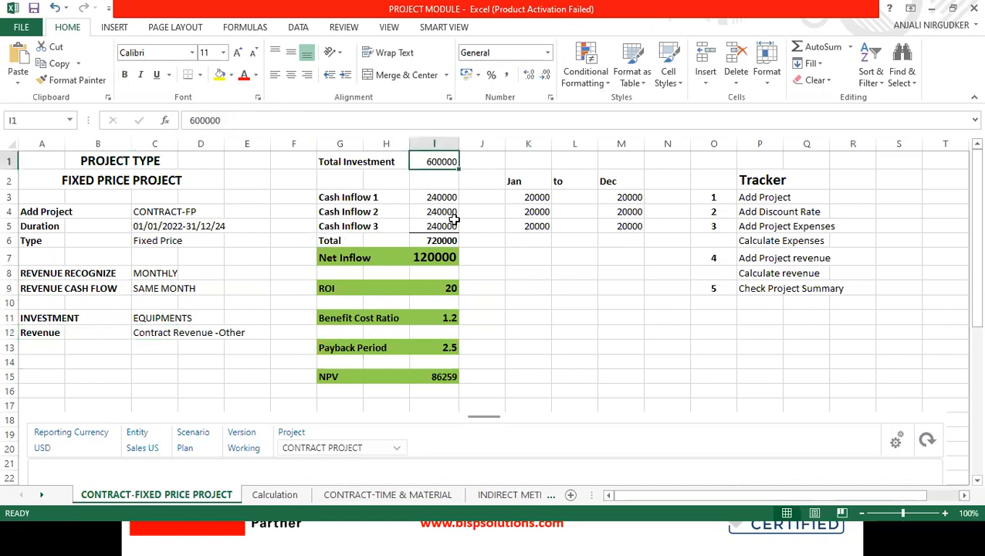
{"action": "left_click_drag", "start_coordinate": [434, 197], "coordinate": [434, 241]}
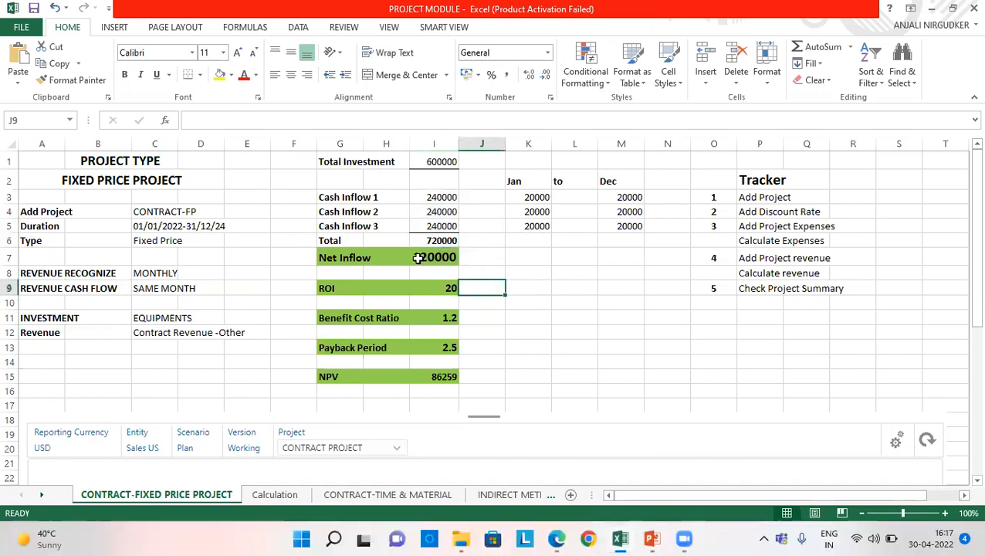
{"action": "left_click", "coordinate": [432, 256]}
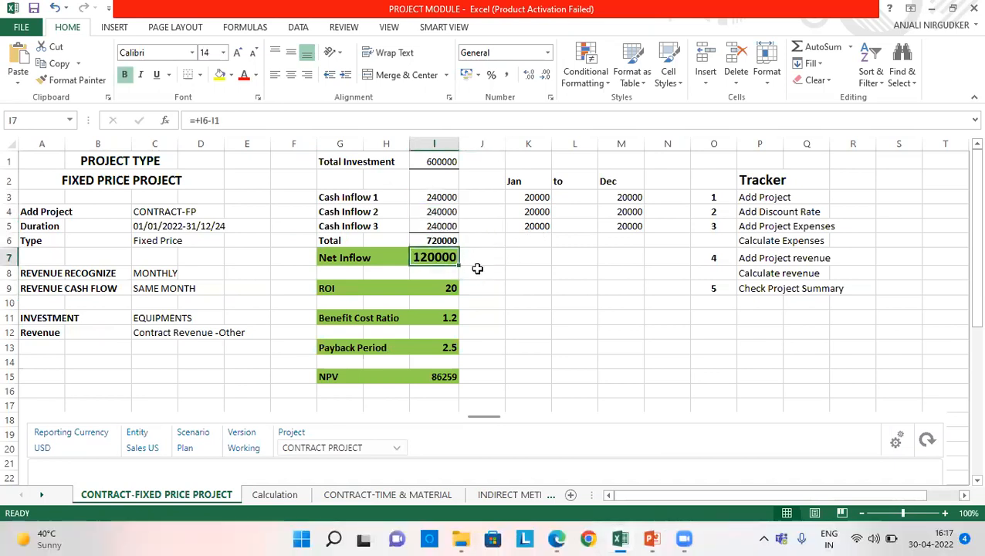
{"action": "mouse_move", "coordinate": [562, 406]}
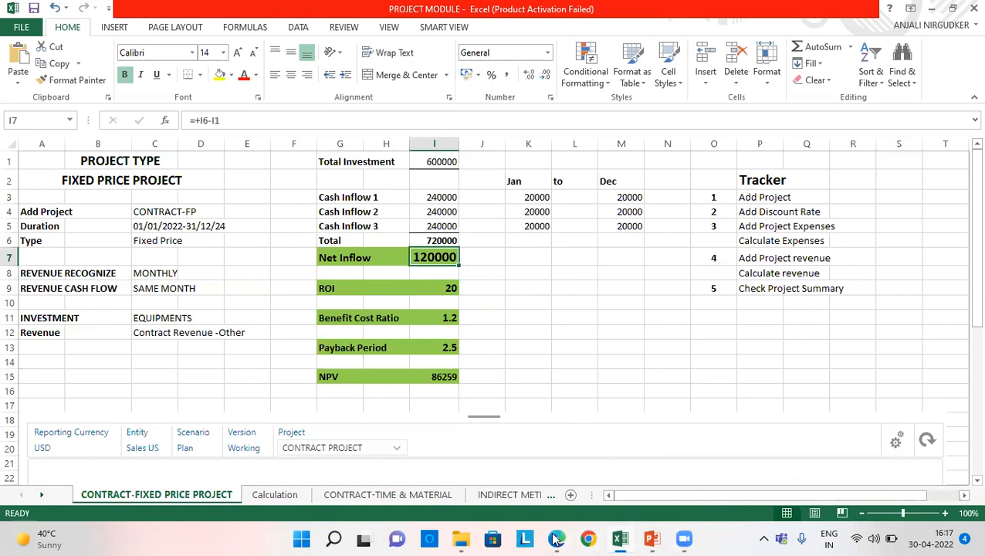
Return to the EPM Planning home page and reopen Projects > Project Summary
{"action": "left_click", "coordinate": [587, 539]}
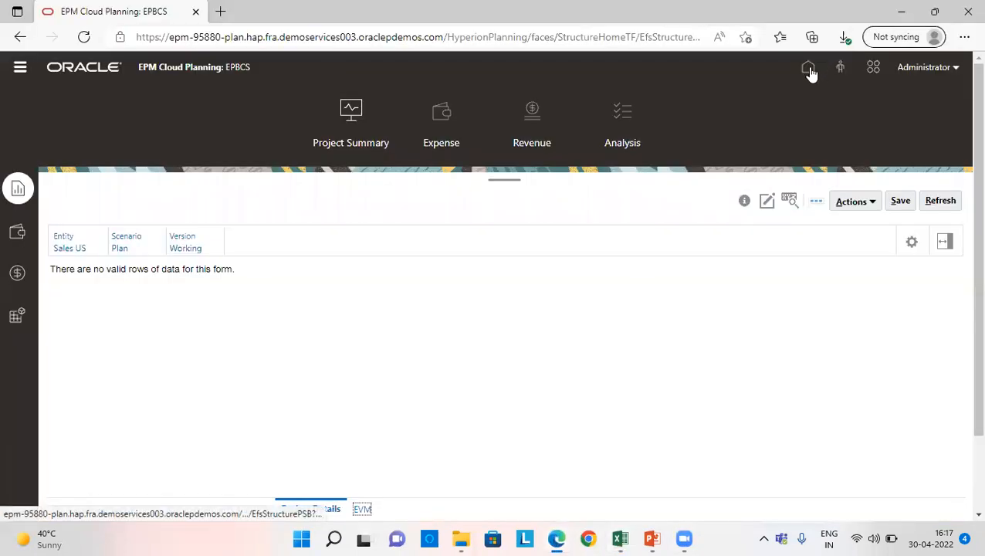
{"action": "left_click", "coordinate": [807, 68]}
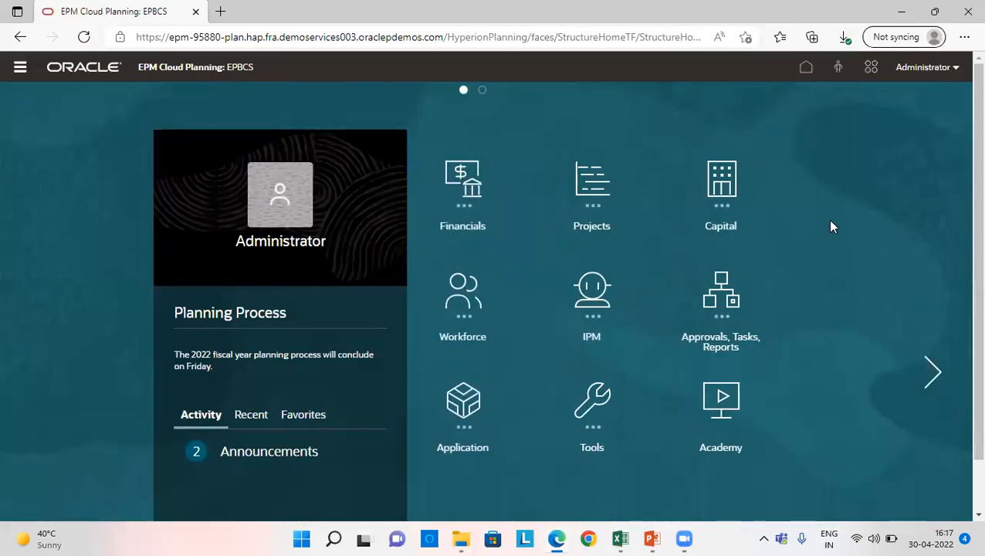
{"action": "mouse_move", "coordinate": [596, 189]}
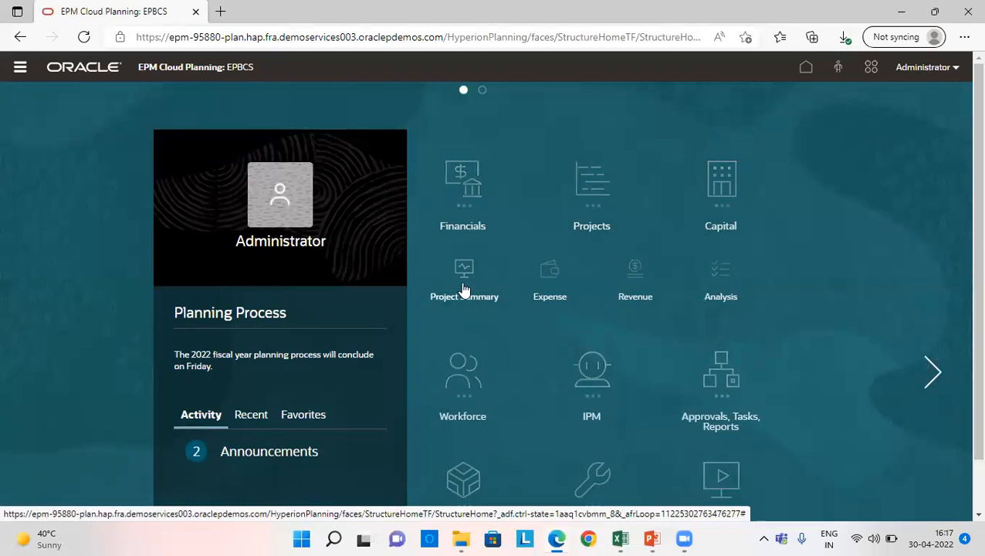
{"action": "left_click", "coordinate": [463, 278]}
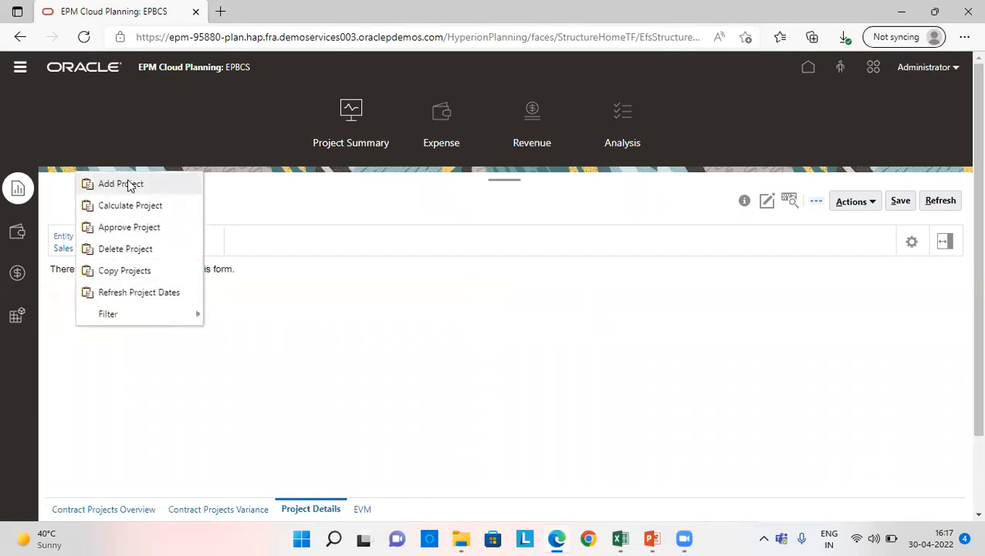
Add a new project named CONTRACT with start date 1/1/22 and end date 12/31/24
{"action": "left_click", "coordinate": [120, 184]}
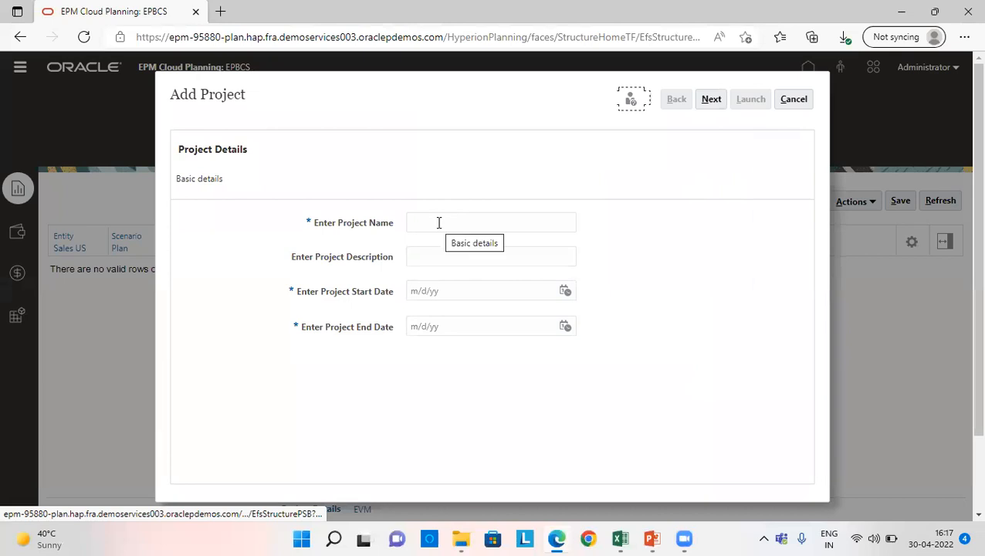
{"action": "type", "text": "c"}
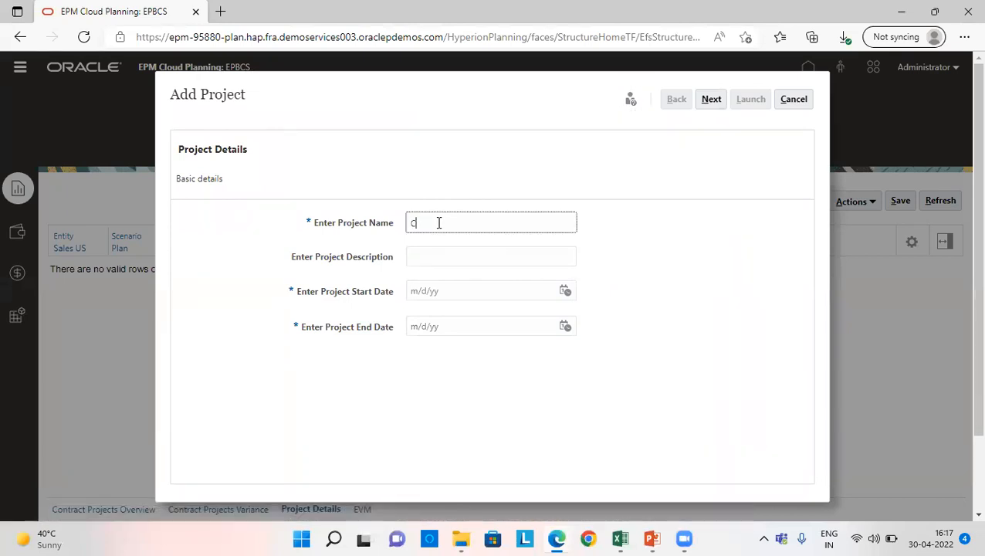
{"action": "type", "text": "CONTRACT"}
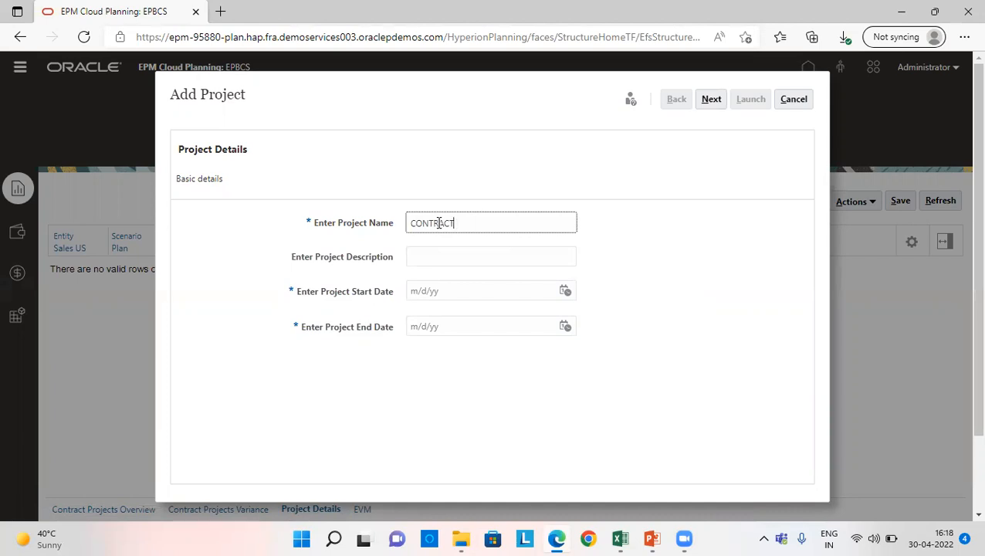
{"action": "type", "text": "-"}
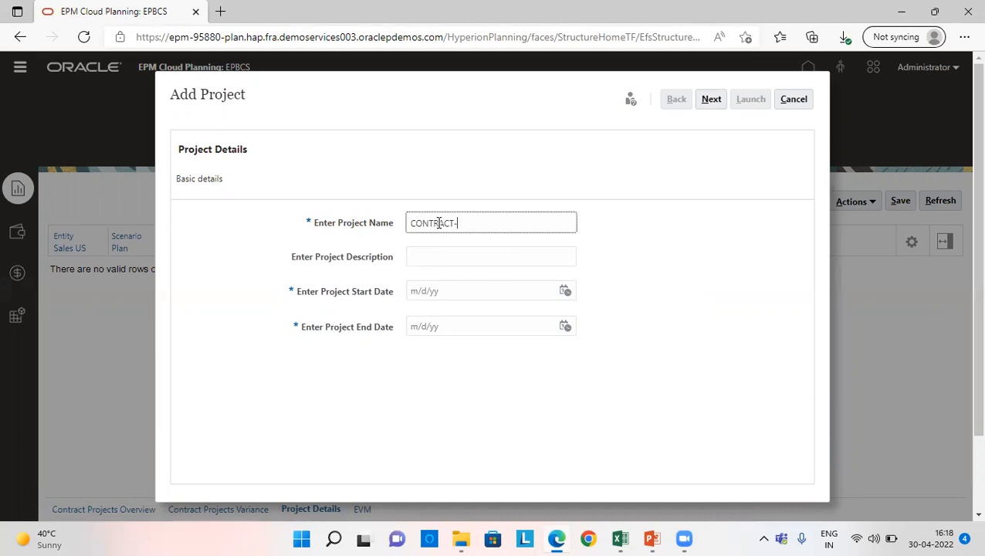
{"action": "type", "text": "FP"}
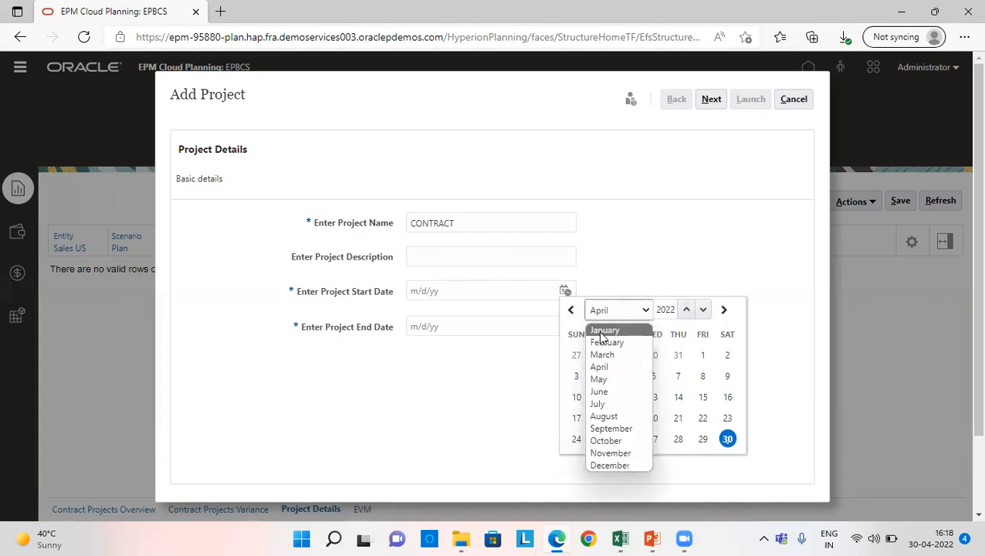
{"action": "left_click", "coordinate": [604, 329]}
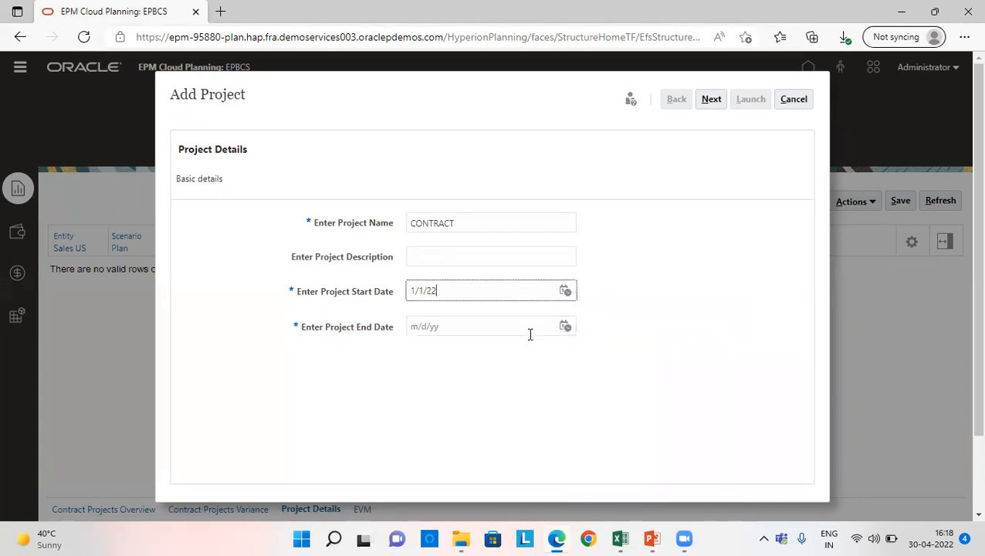
{"action": "left_click", "coordinate": [565, 325]}
{"action": "type", "text": "12/31/24"}
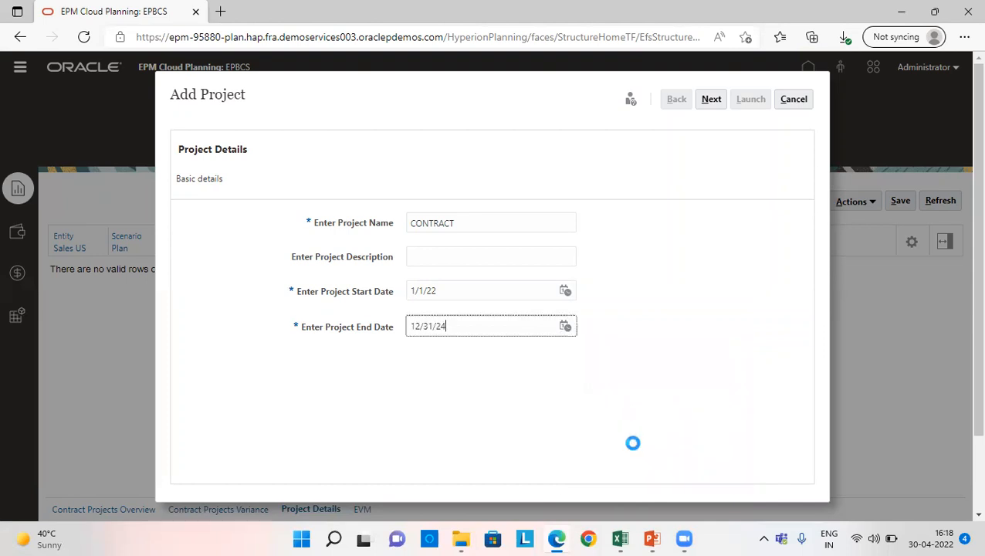
Set the project type to Fixed Price with Monthly revenue recognition and Same Month cash flow
{"action": "left_click", "coordinate": [711, 99]}
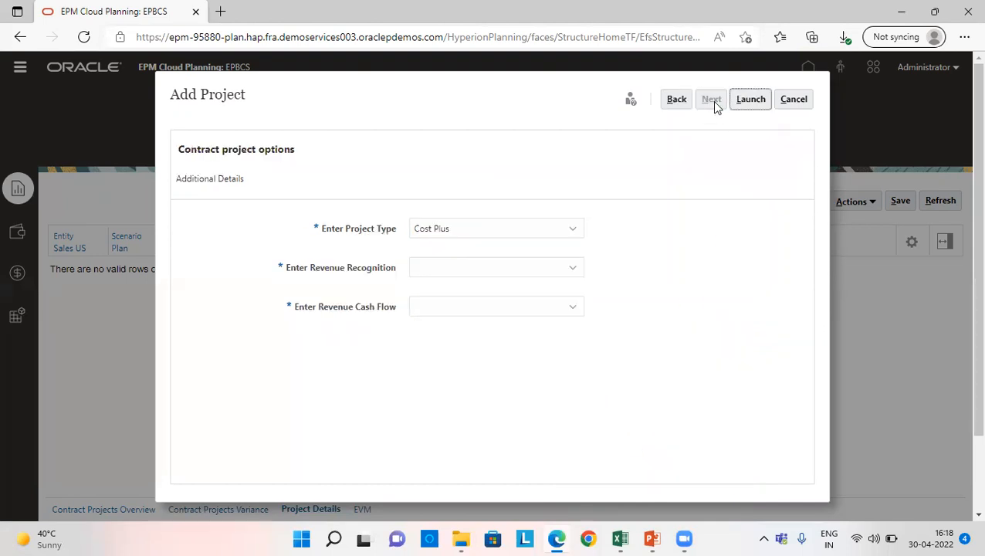
{"action": "left_click", "coordinate": [496, 228]}
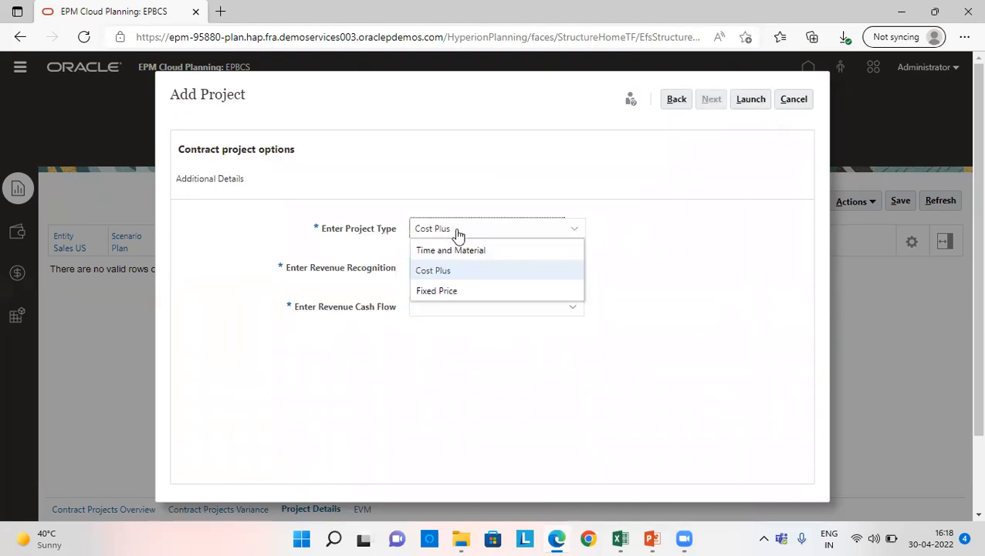
{"action": "left_click", "coordinate": [436, 290]}
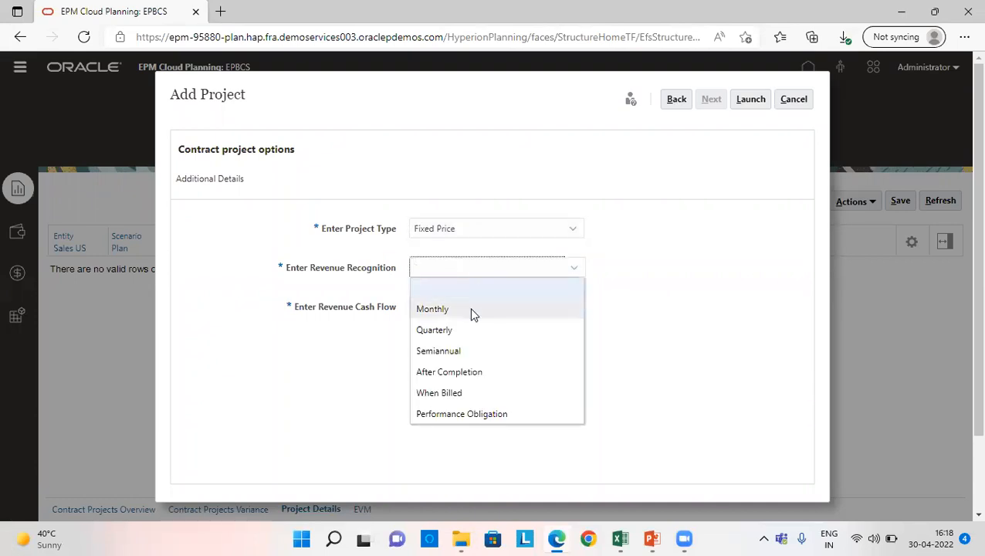
{"action": "left_click", "coordinate": [433, 309]}
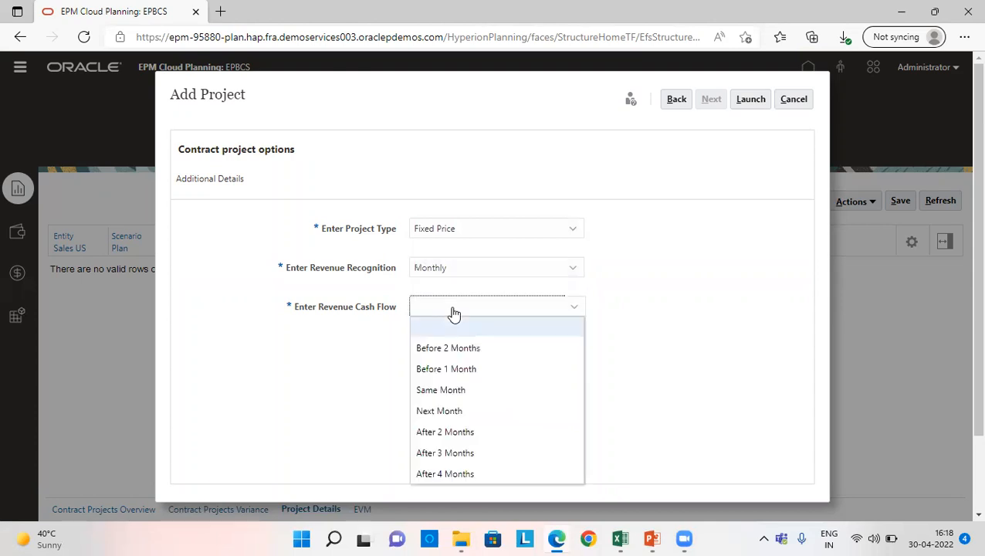
{"action": "left_click", "coordinate": [442, 389]}
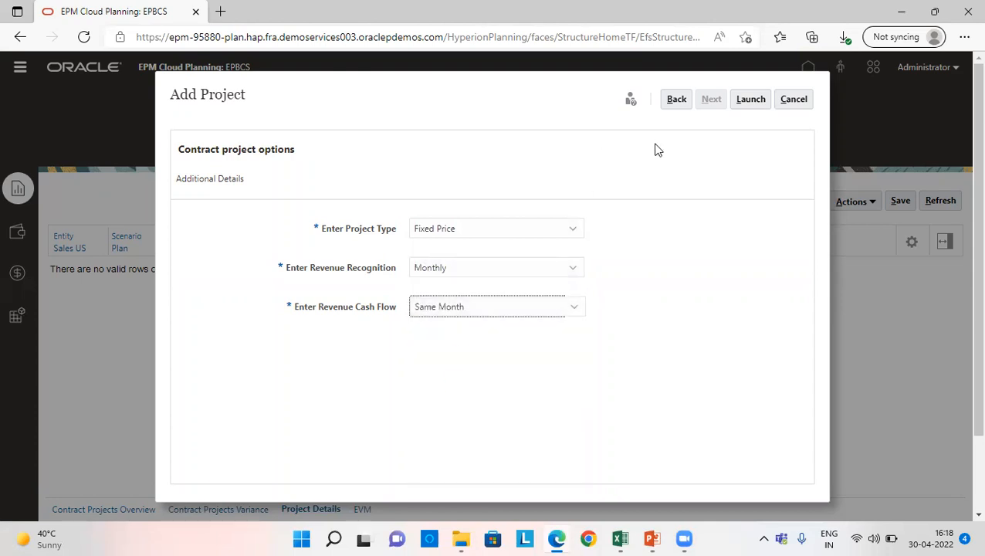
Launch Add Project and submit it until the success message appears
{"action": "left_click", "coordinate": [750, 99]}
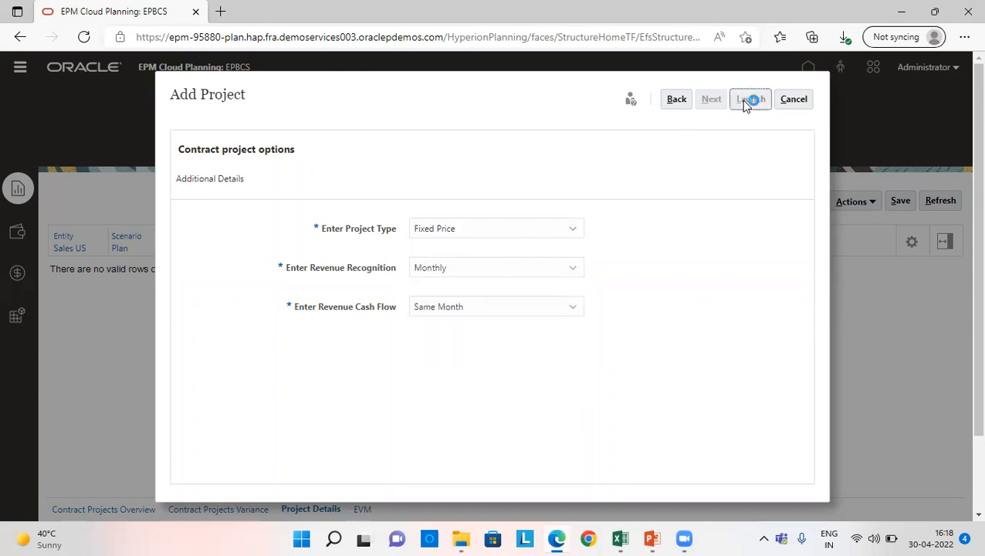
{"action": "left_click", "coordinate": [751, 99]}
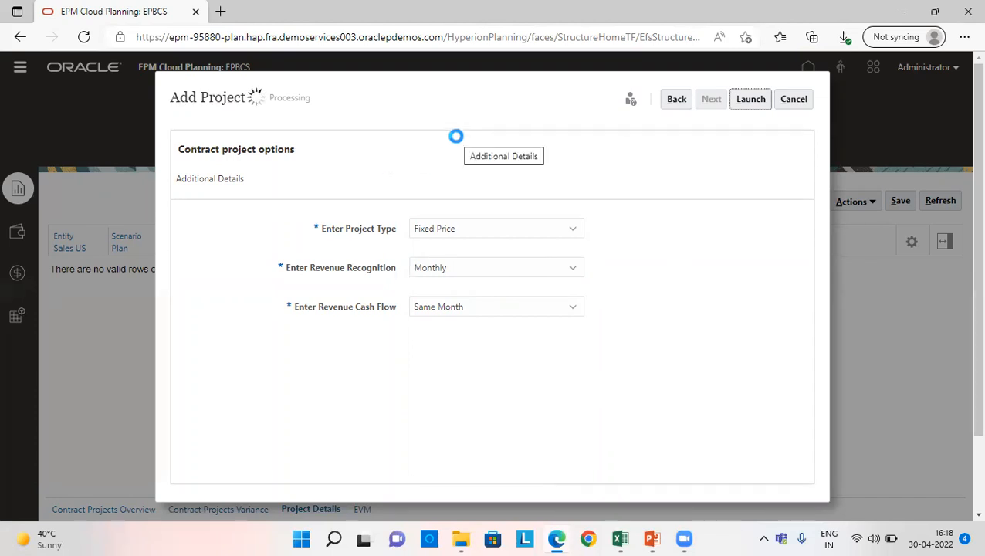
{"action": "left_click", "coordinate": [751, 98]}
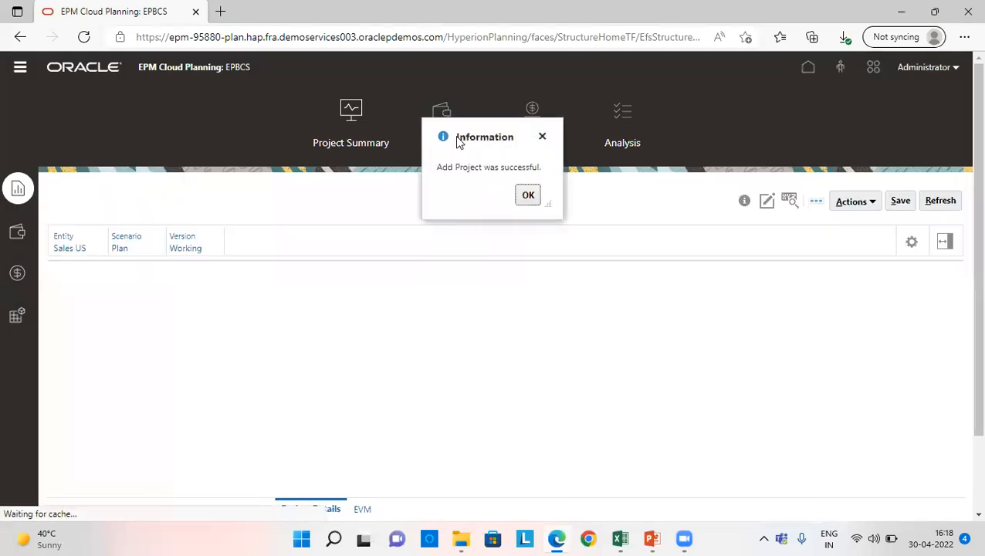
Dismiss the confirmation and move to the Expense area's Direct Entry form
{"action": "left_click", "coordinate": [528, 194]}
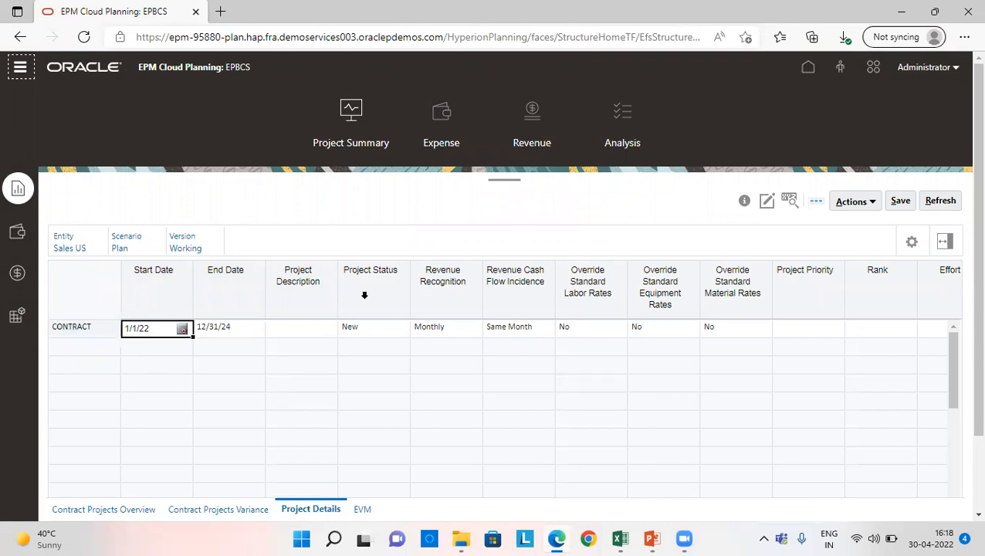
{"action": "left_click", "coordinate": [442, 120]}
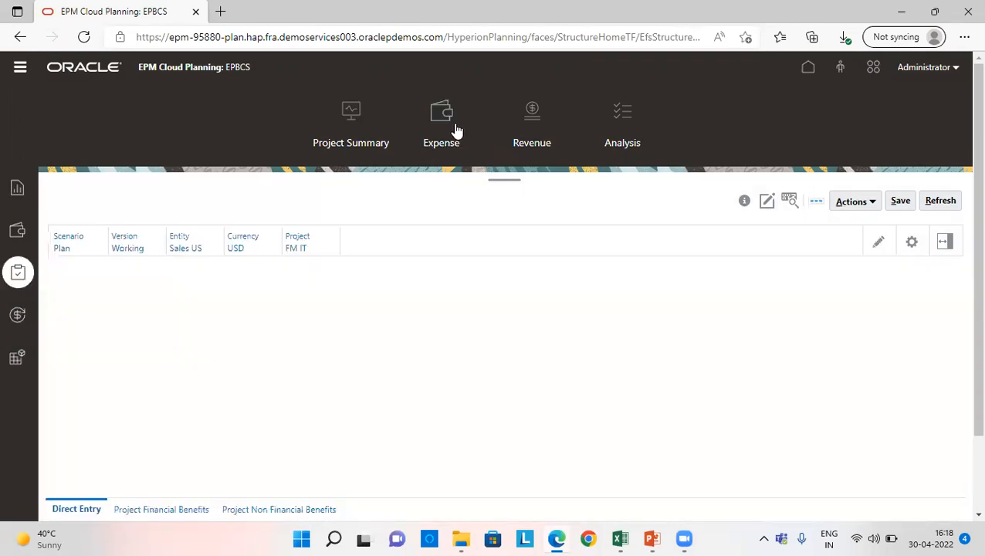
{"action": "left_click", "coordinate": [442, 124]}
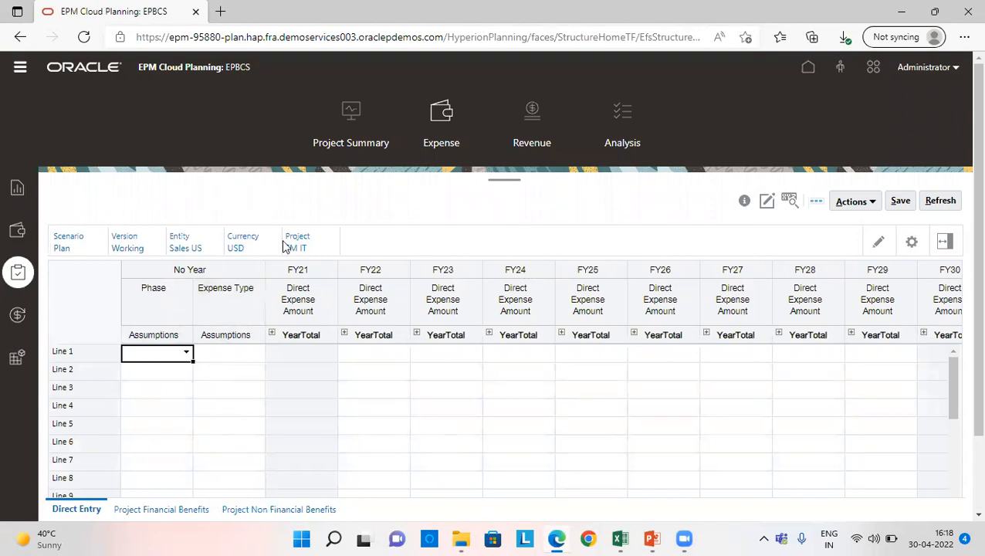
Set the form's Project POV to CONTRACT under Fixed Price Contracts
{"action": "left_click", "coordinate": [297, 247]}
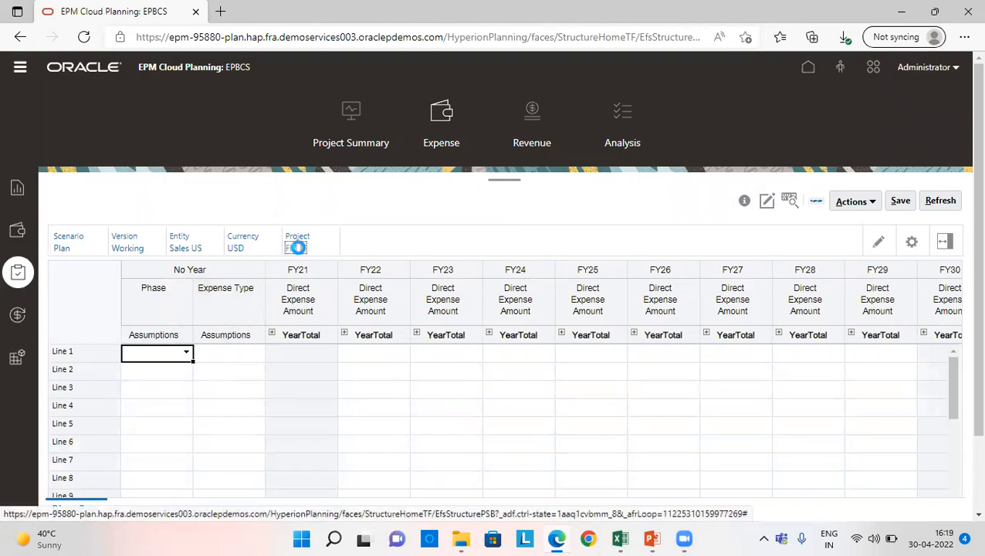
{"action": "left_click", "coordinate": [297, 246]}
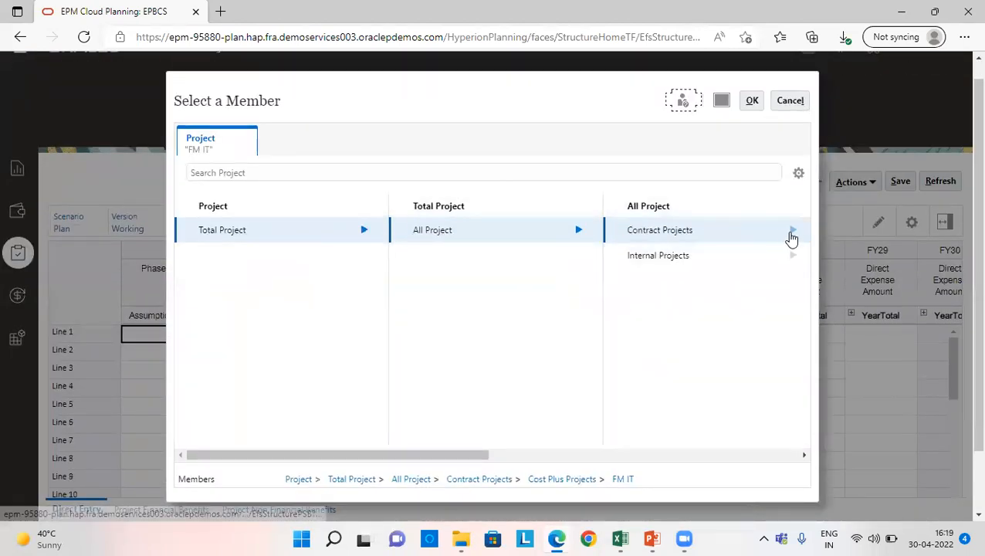
{"action": "left_click", "coordinate": [791, 234]}
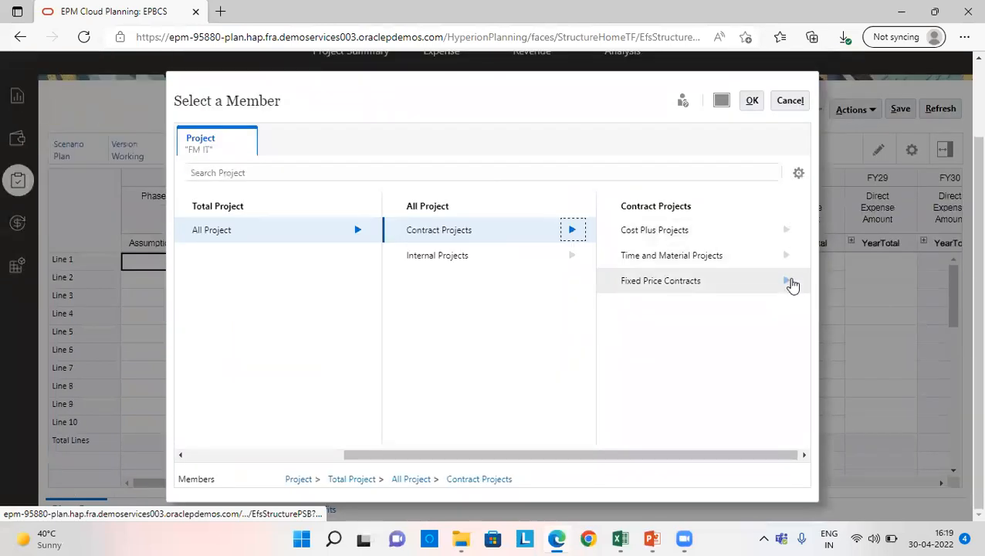
{"action": "left_click", "coordinate": [791, 282]}
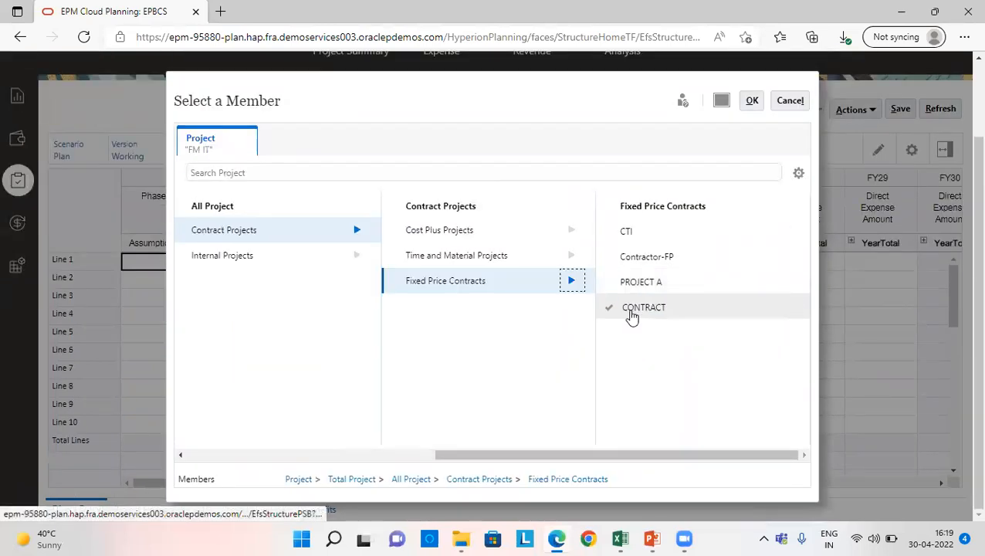
{"action": "left_click", "coordinate": [644, 308]}
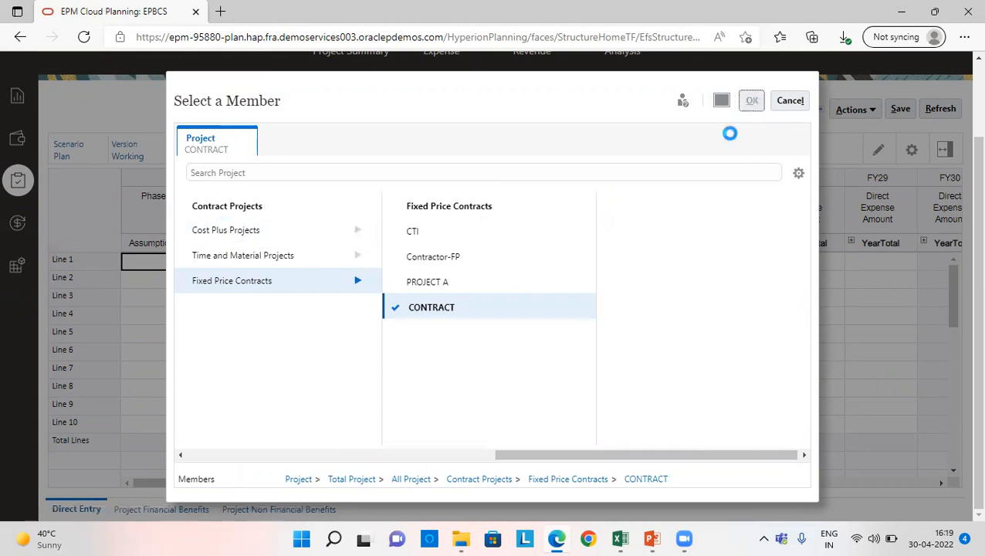
{"action": "left_click", "coordinate": [750, 101]}
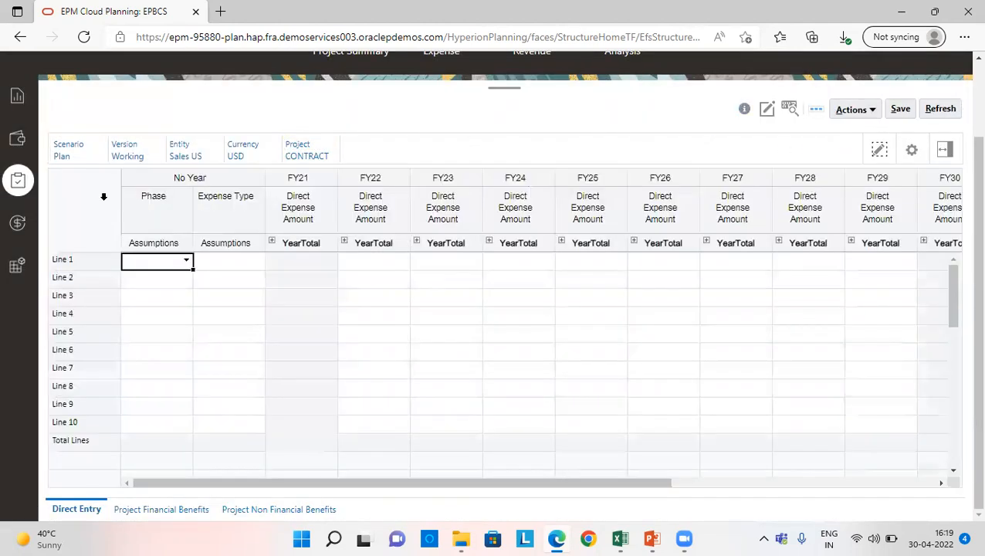
{"action": "mouse_move", "coordinate": [187, 267]}
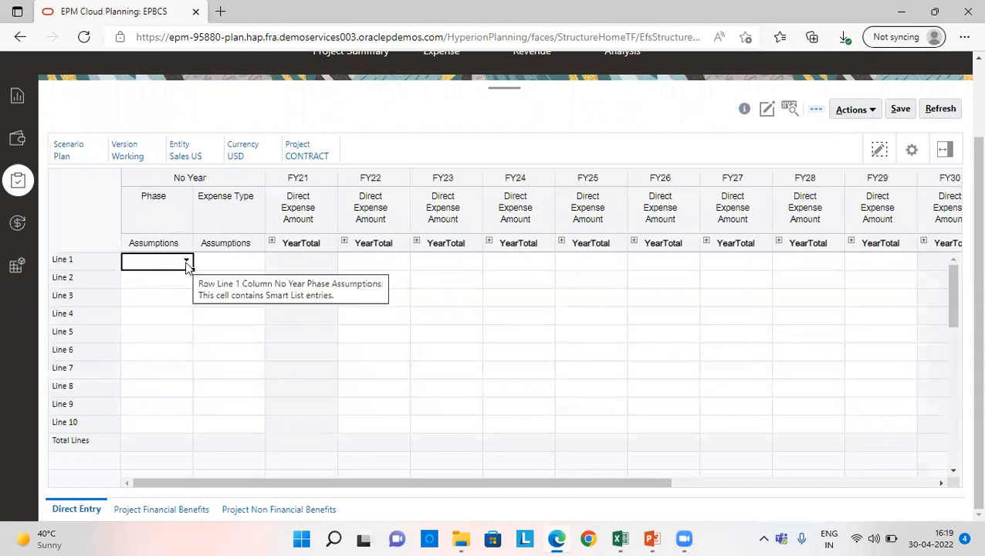
Enter Line 1 as No Stages, Equipment Expense, 600000 in Jan of FY22
{"action": "left_click", "coordinate": [186, 261]}
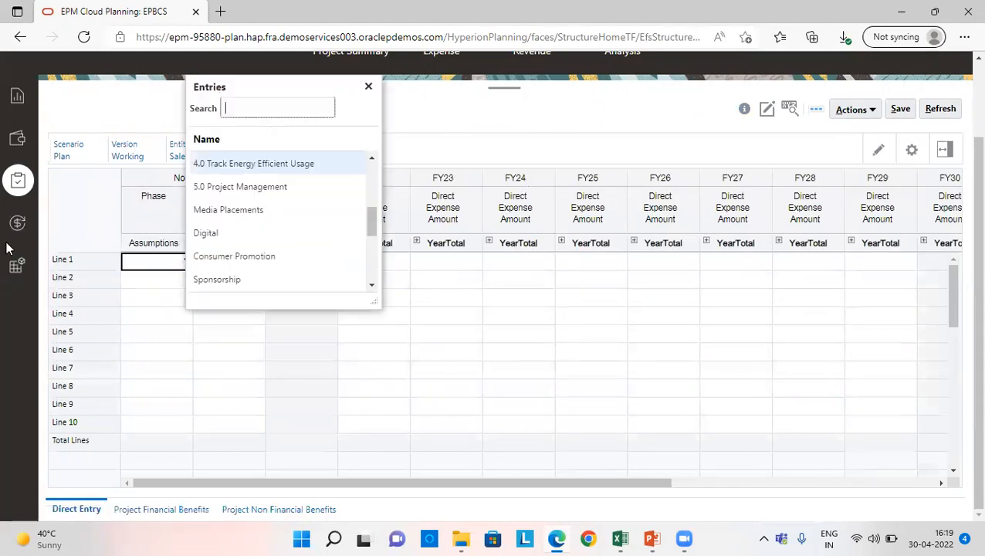
{"action": "mouse_move", "coordinate": [17, 181]}
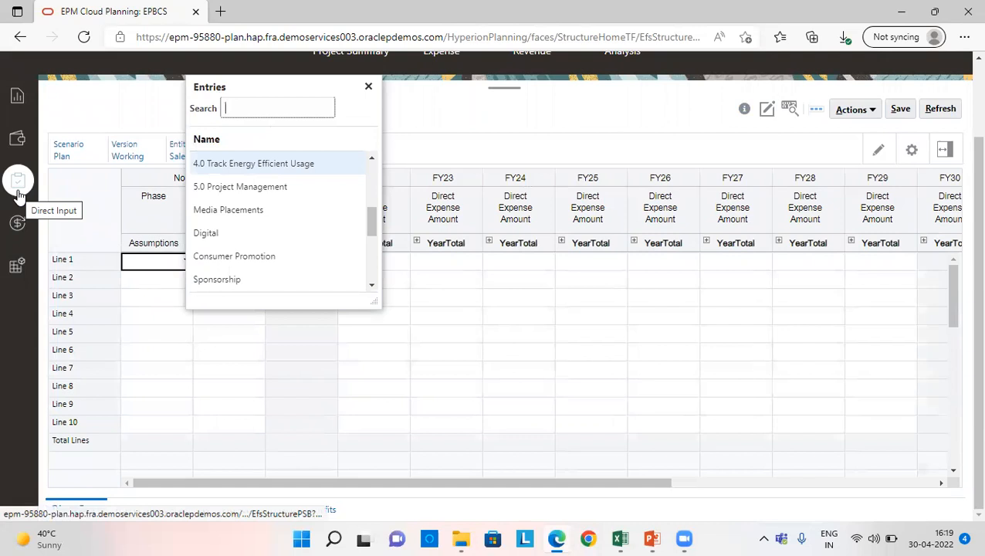
{"action": "mouse_move", "coordinate": [18, 142]}
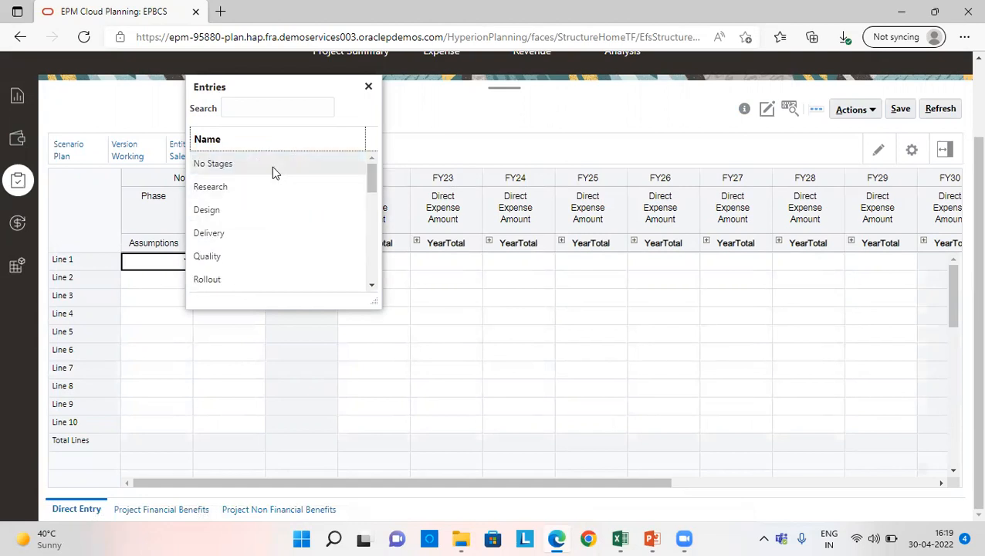
{"action": "left_click", "coordinate": [213, 164]}
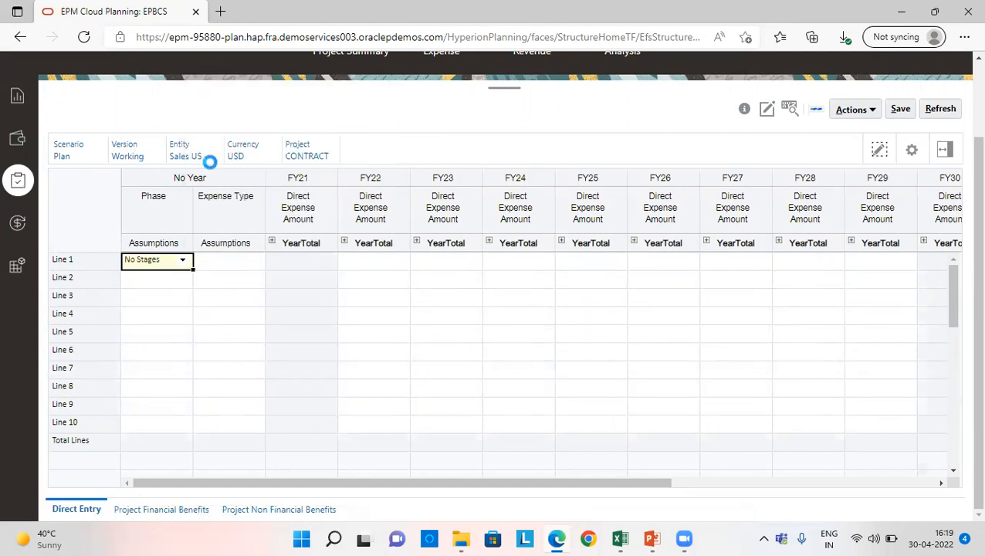
{"action": "left_click", "coordinate": [225, 260]}
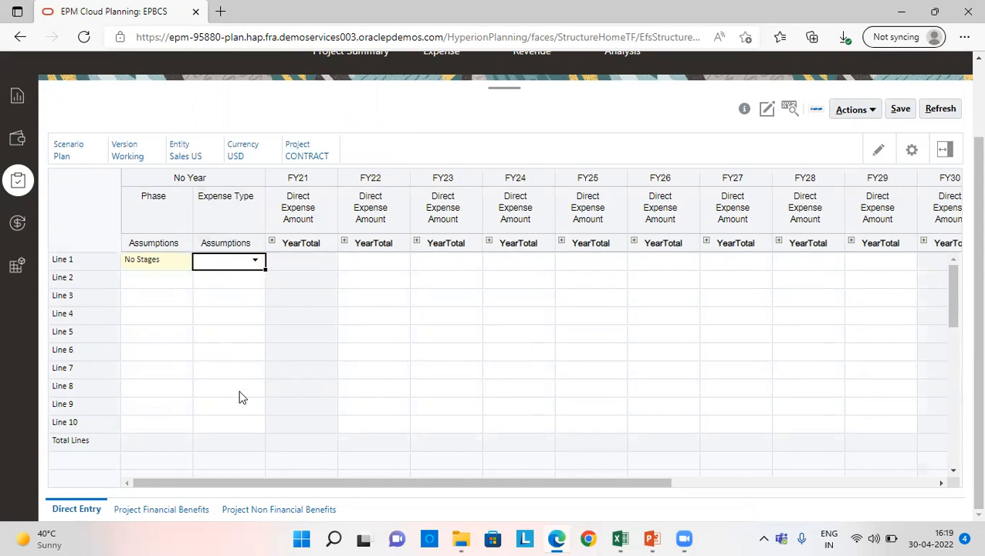
{"action": "left_click", "coordinate": [255, 259]}
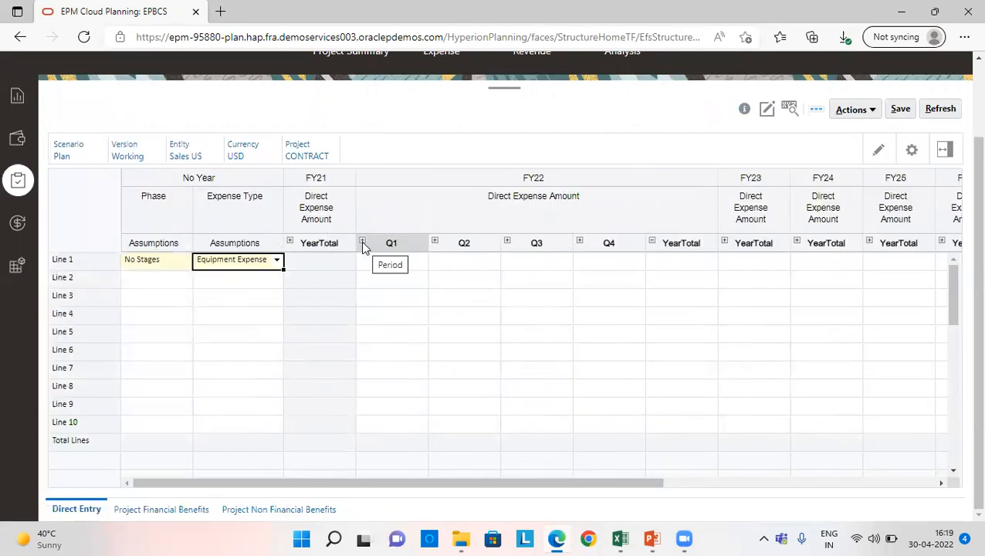
{"action": "left_click", "coordinate": [364, 242]}
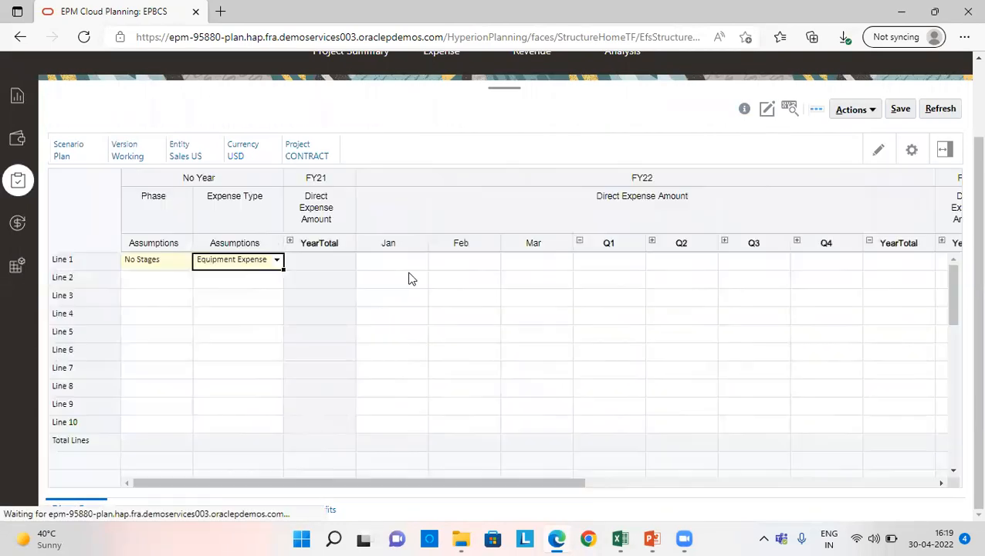
{"action": "type", "text": "6000"}
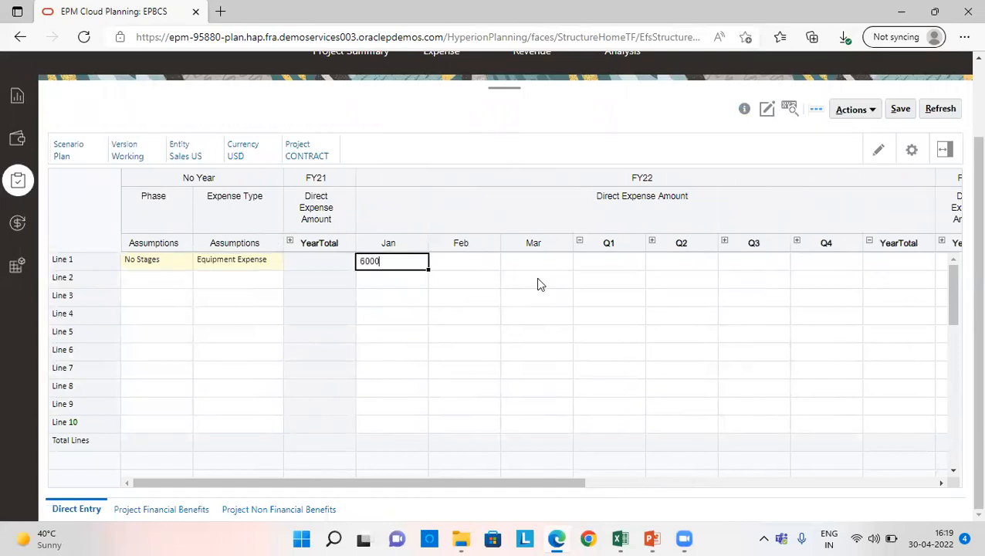
{"action": "key", "text": "Tab"}
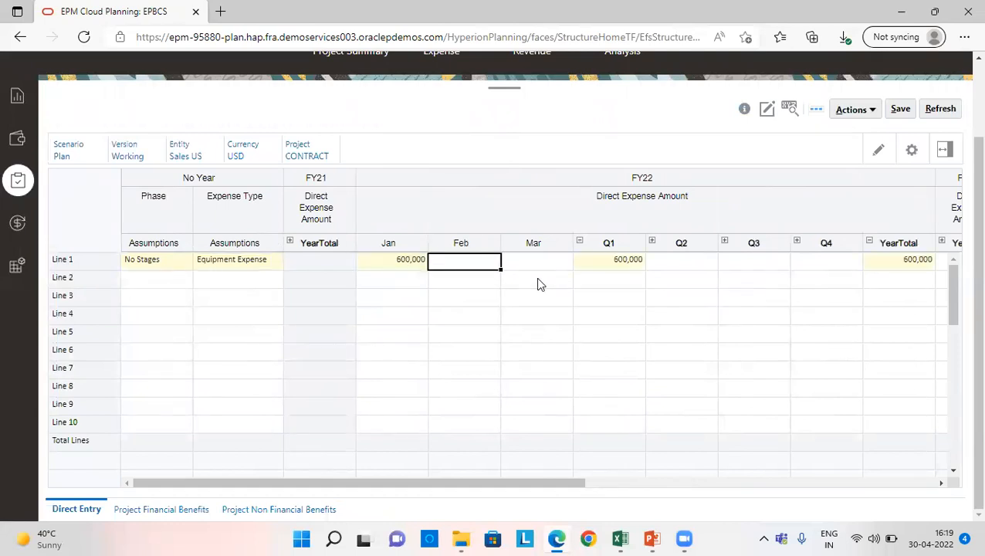
{"action": "mouse_move", "coordinate": [900, 108]}
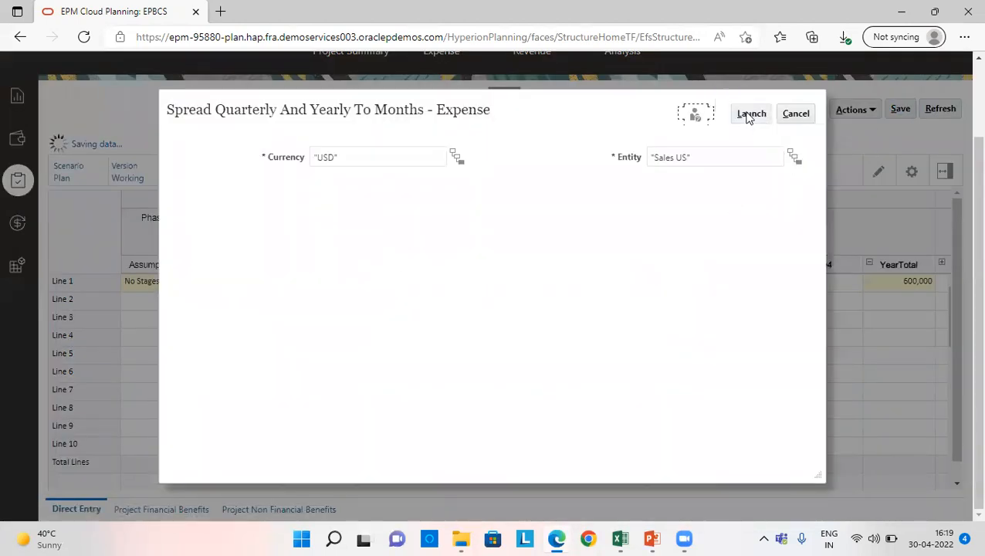
Save, run the spread rule and dismiss the resulting messages
{"action": "left_click", "coordinate": [751, 115]}
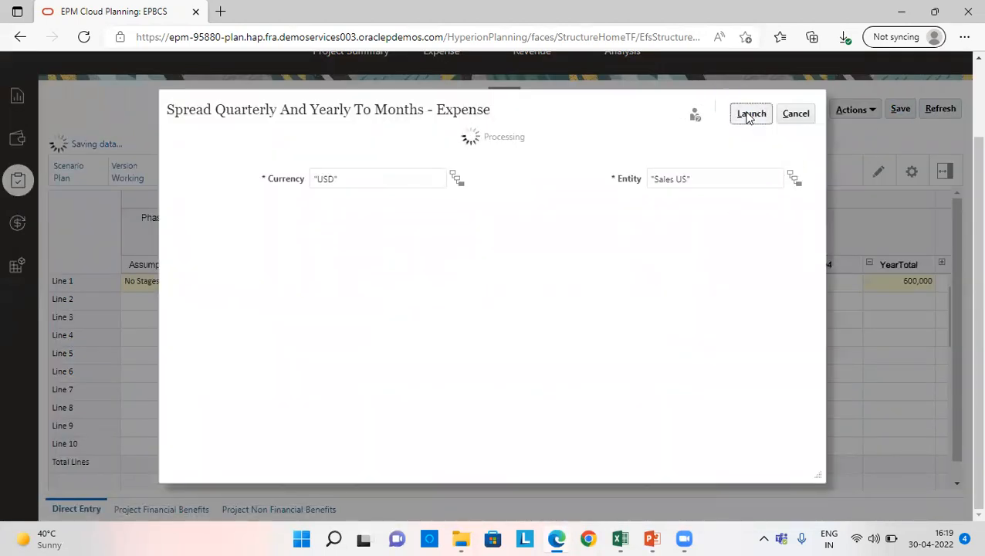
{"action": "left_click", "coordinate": [750, 114]}
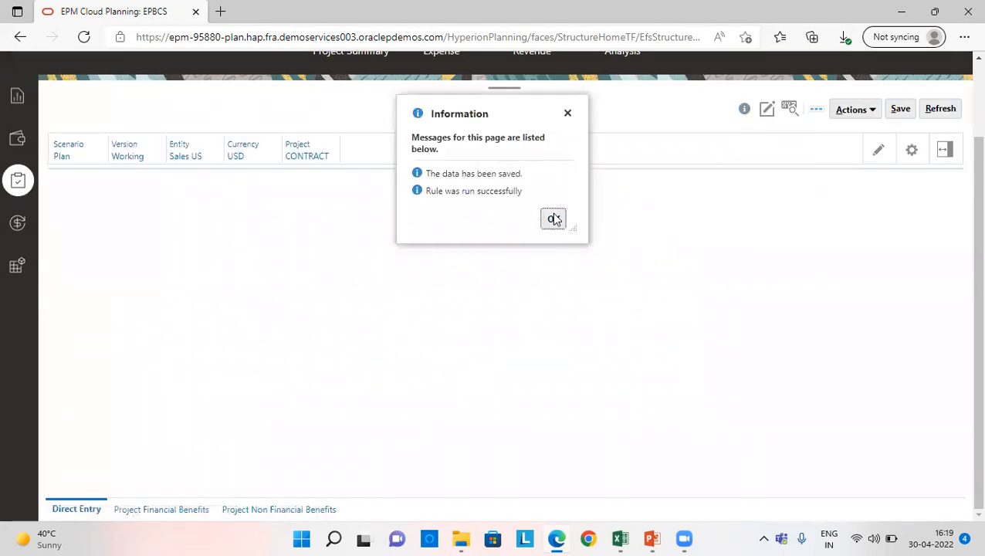
{"action": "left_click", "coordinate": [552, 220]}
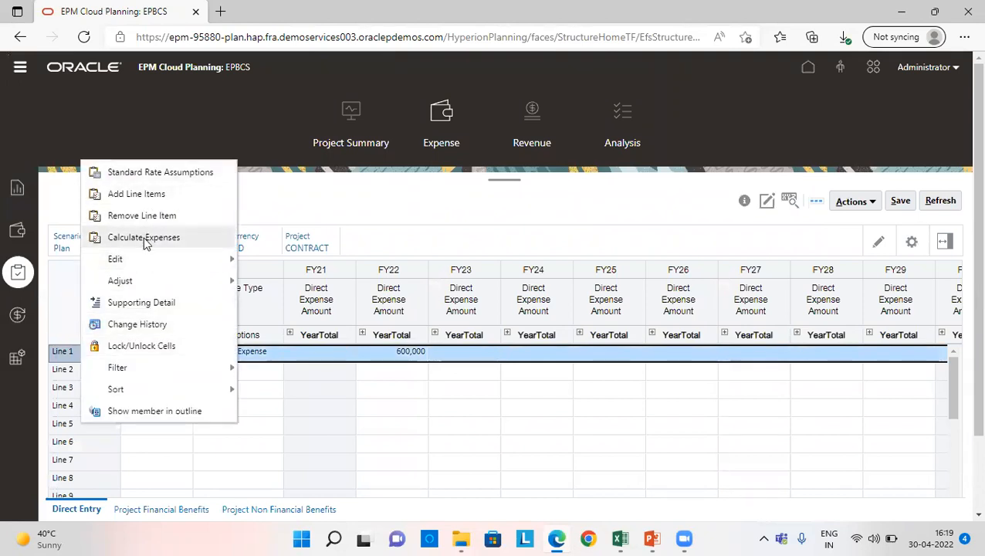
Launch Calculate Expenses for Line 1 keeping Sales US and USD
{"action": "left_click", "coordinate": [143, 237]}
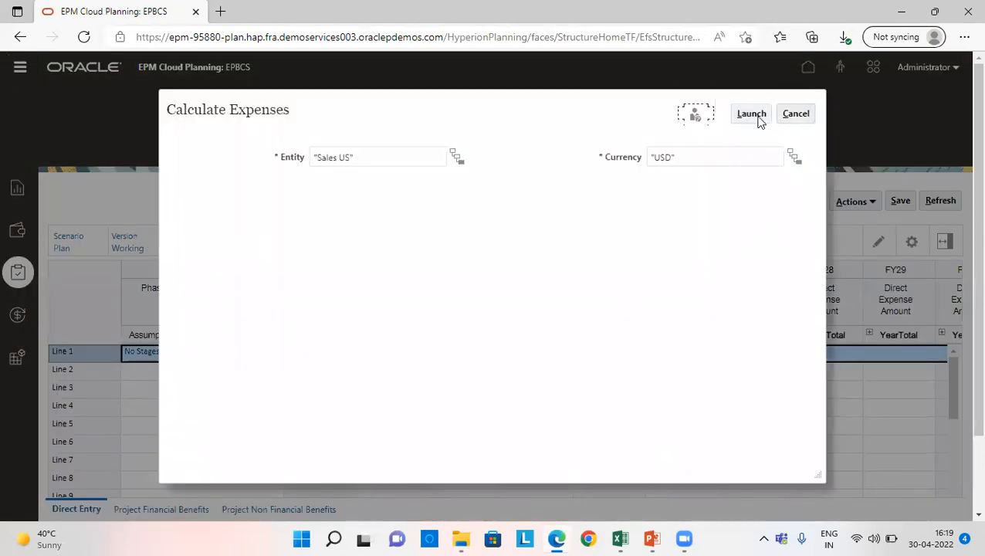
{"action": "left_click", "coordinate": [751, 115]}
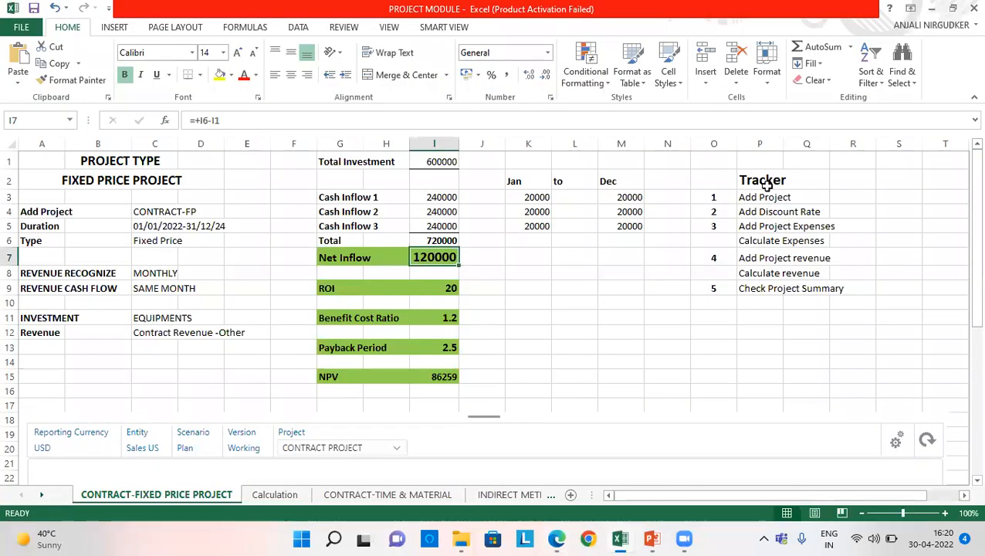
Review tracker steps 1 and 3 in Excel, then return to the browser
{"action": "left_click", "coordinate": [713, 197]}
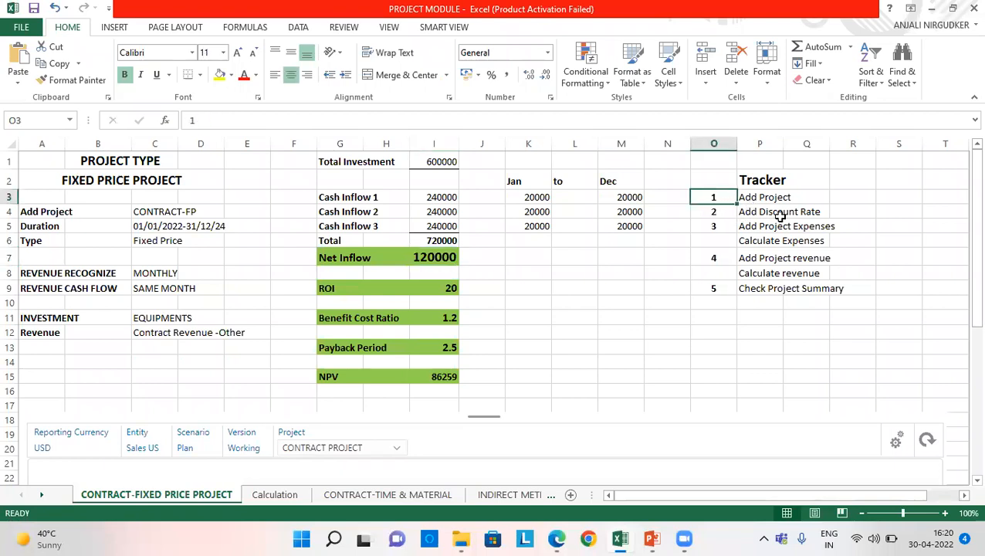
{"action": "left_click", "coordinate": [714, 226]}
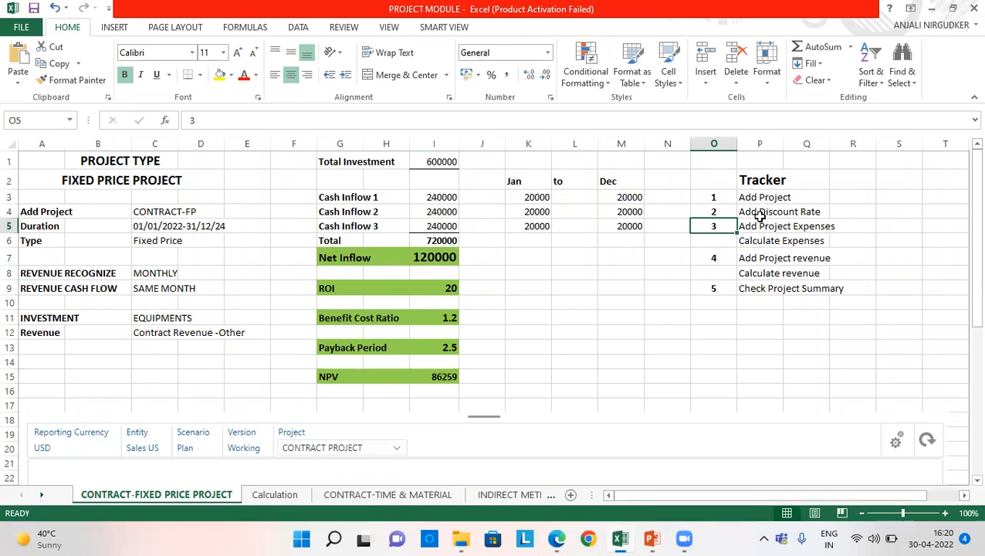
{"action": "left_click", "coordinate": [779, 212]}
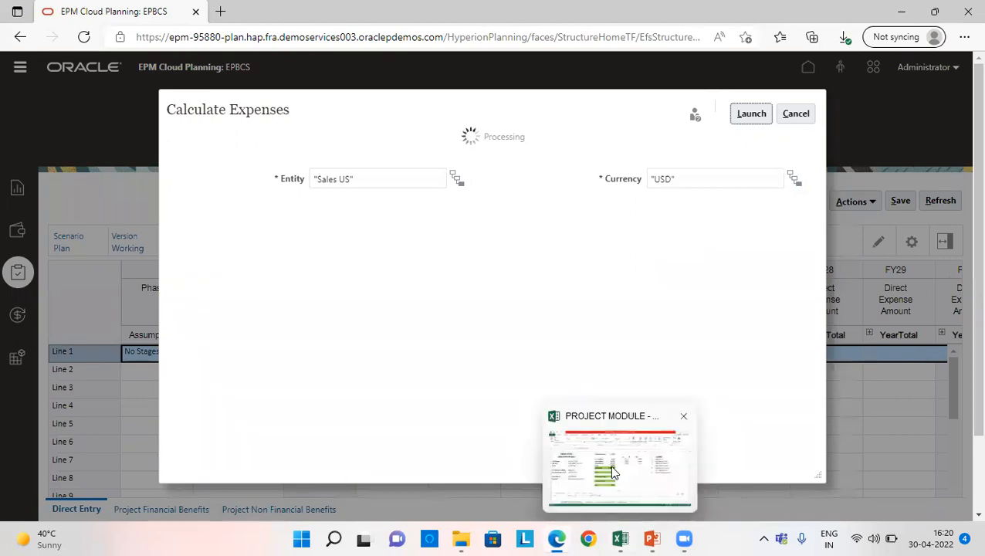
Check the Add Project Expenses step in Excel, then return to see Calculate Expenses succeed
{"action": "left_click", "coordinate": [618, 467]}
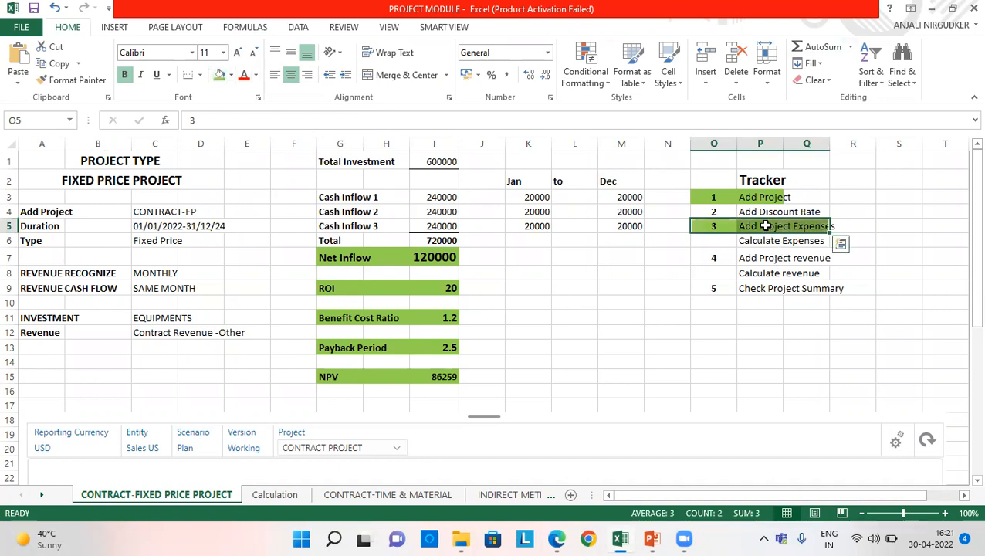
{"action": "left_click", "coordinate": [759, 241]}
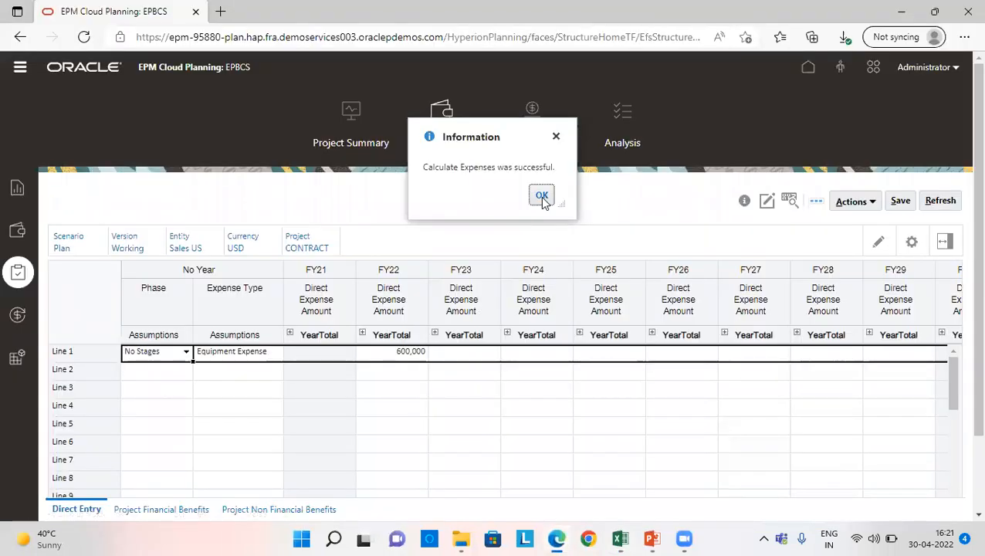
Dismiss the calculation message and show the Discount Rate sheet with 5% for FY22–FY29
{"action": "left_click", "coordinate": [540, 194]}
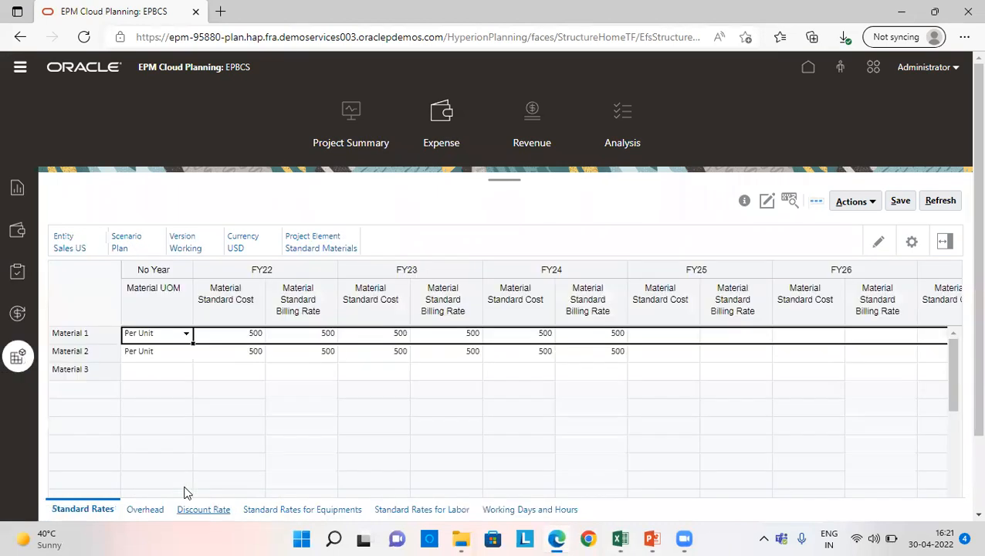
{"action": "mouse_move", "coordinate": [204, 510]}
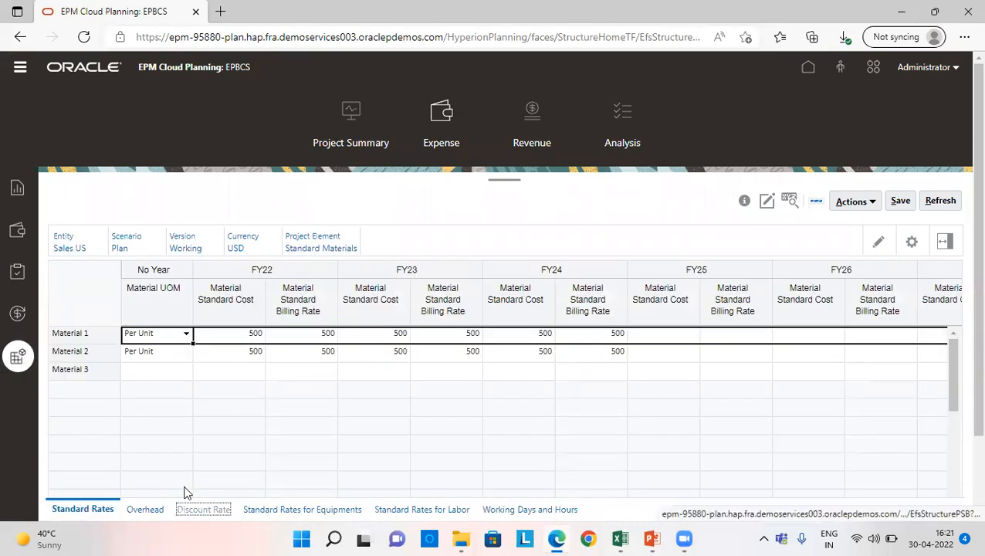
{"action": "left_click", "coordinate": [203, 510]}
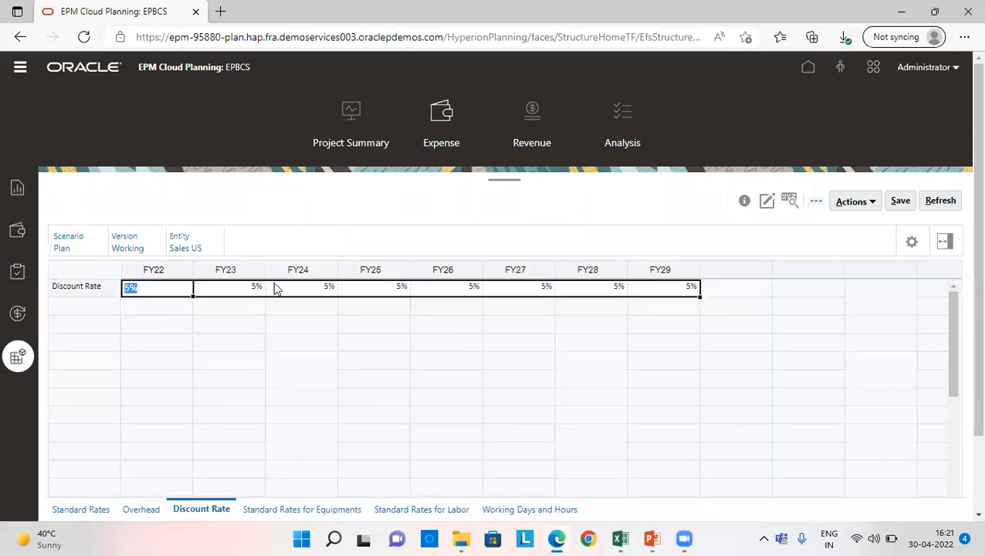
{"action": "mouse_move", "coordinate": [433, 142]}
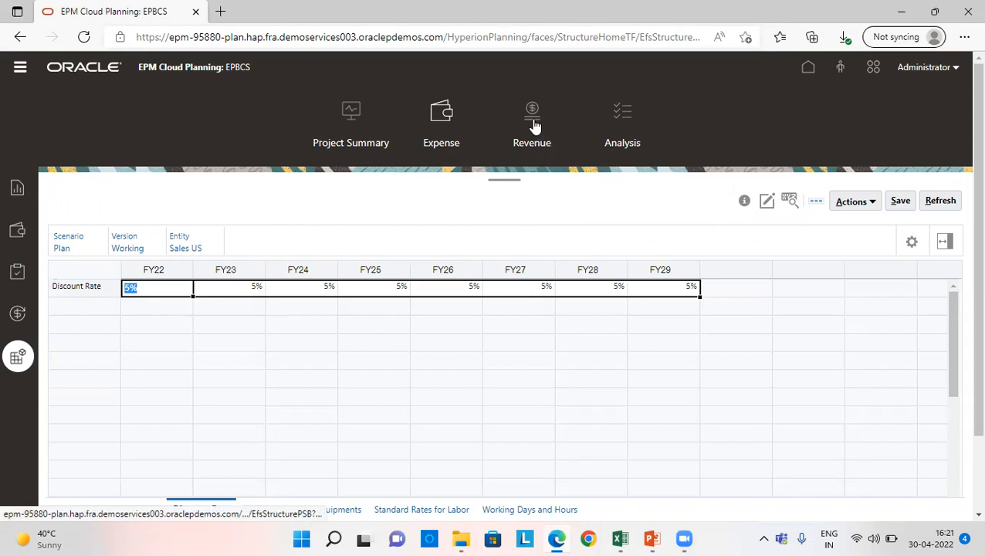
Go to Revenue's Project Revenue form and pick CONTRACT under Fixed Price Contracts as the project
{"action": "left_click", "coordinate": [531, 116]}
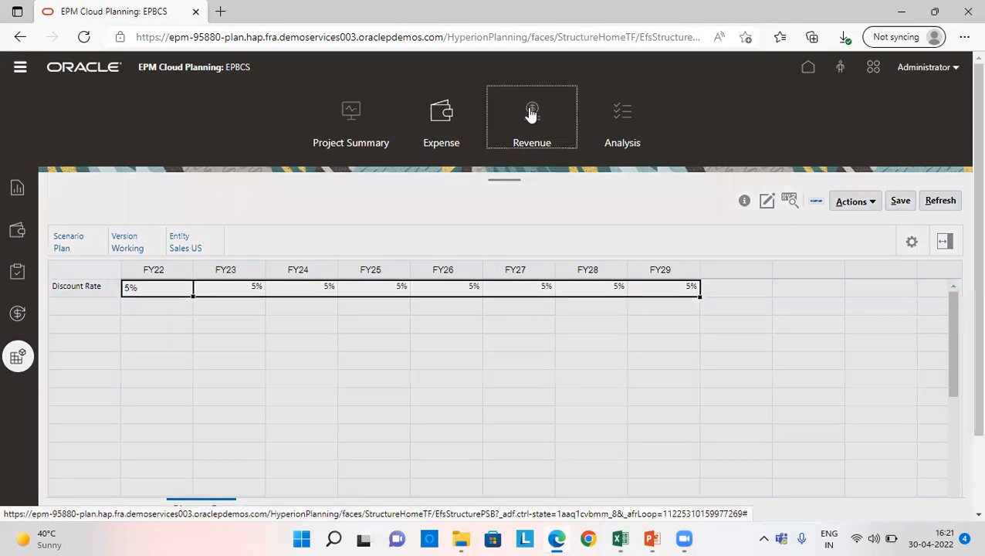
{"action": "left_click", "coordinate": [531, 112]}
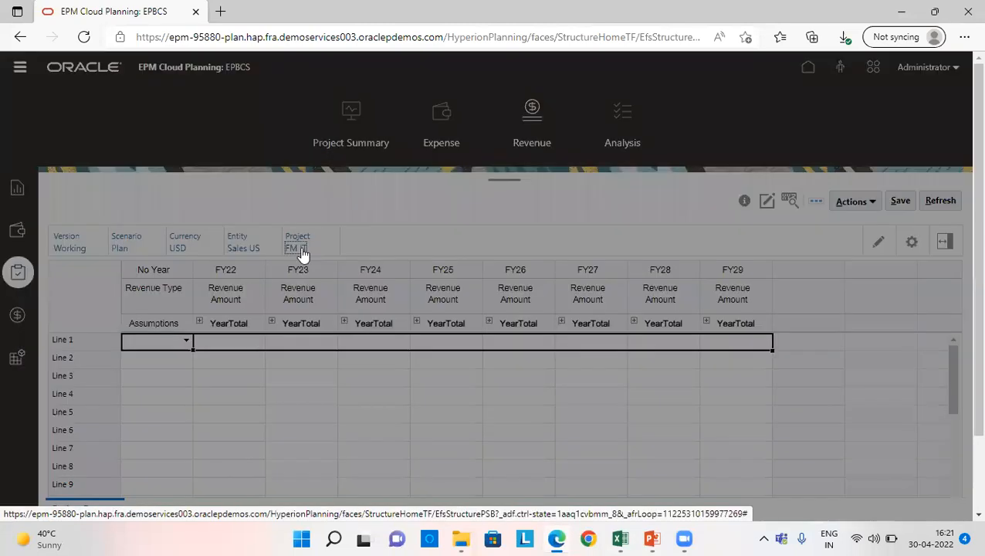
{"action": "left_click", "coordinate": [302, 247]}
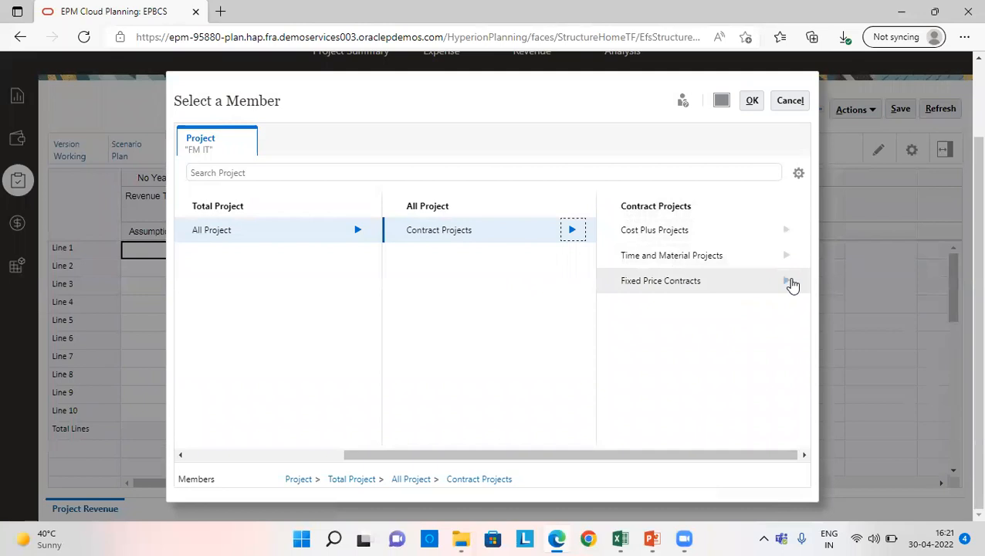
{"action": "left_click", "coordinate": [792, 281]}
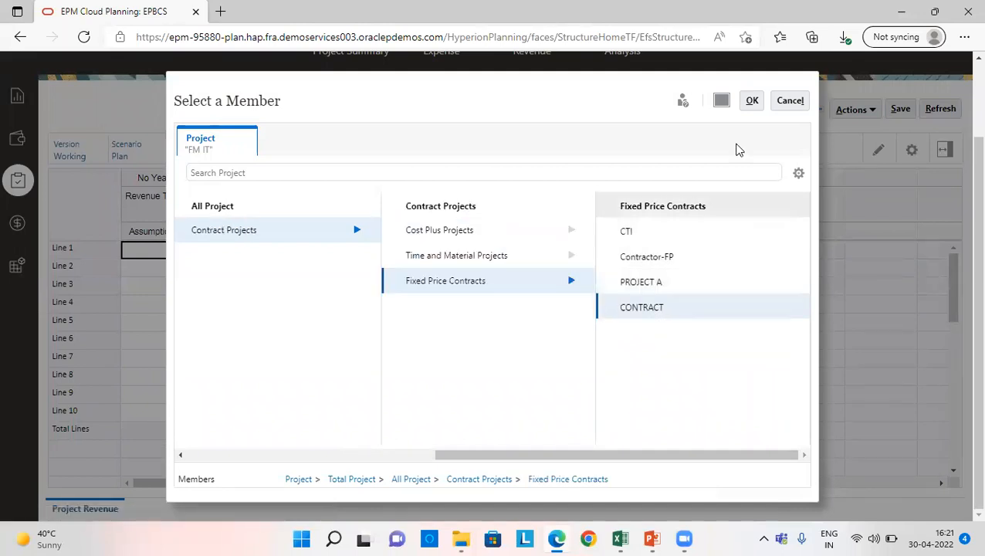
{"action": "left_click", "coordinate": [750, 100]}
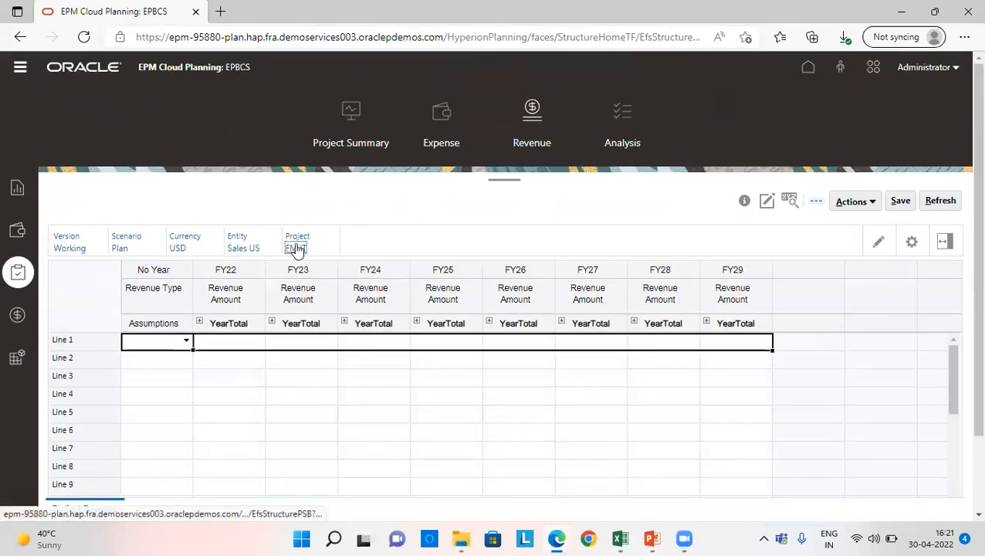
Reselect CONTRACT via Contract Projects > Fixed Price Contracts and confirm it as the form's POV
{"action": "left_click", "coordinate": [296, 245]}
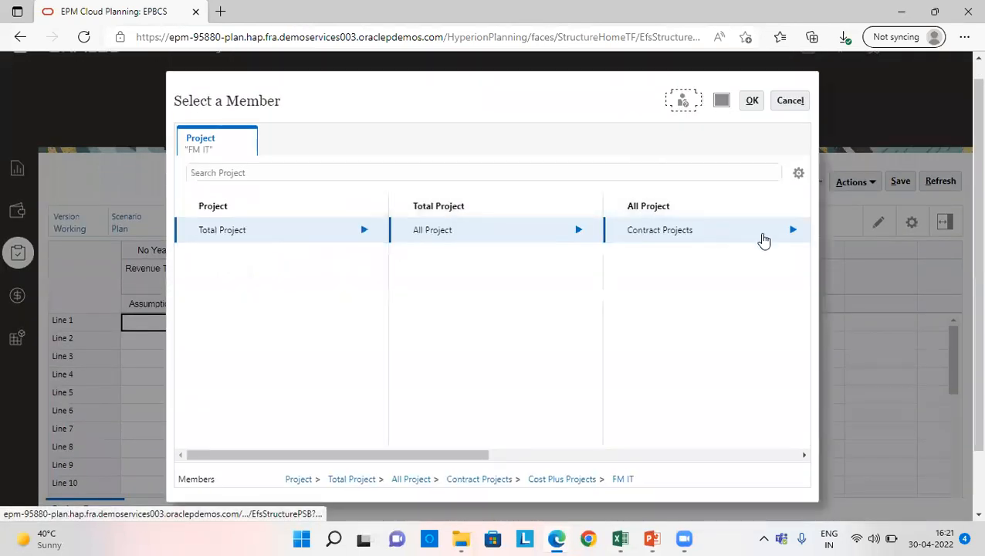
{"action": "left_click", "coordinate": [794, 229]}
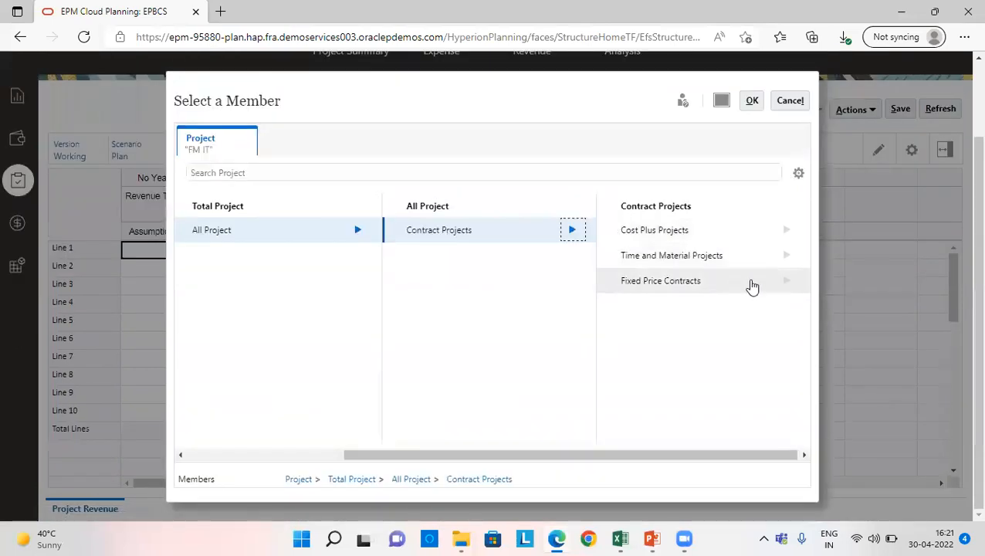
{"action": "left_click", "coordinate": [786, 281]}
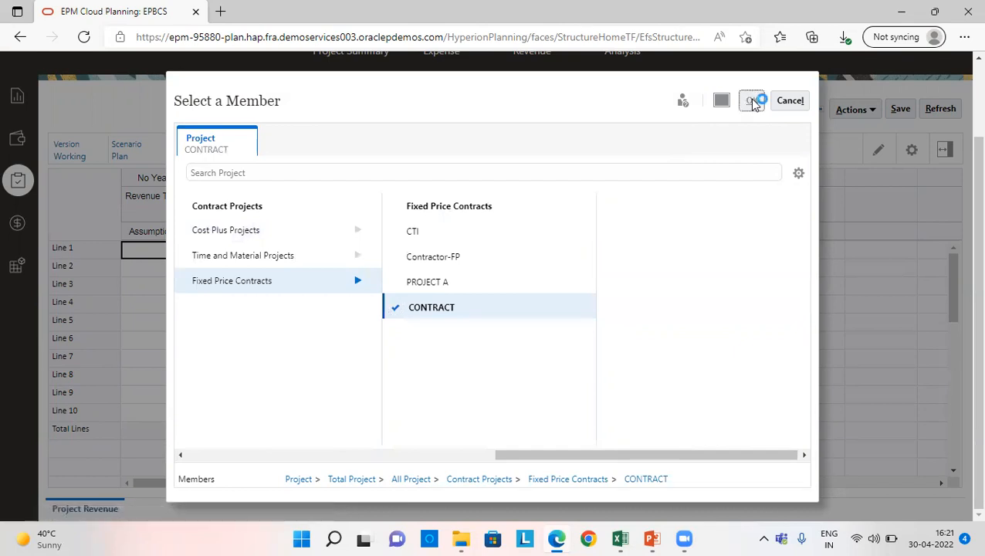
{"action": "left_click", "coordinate": [753, 101]}
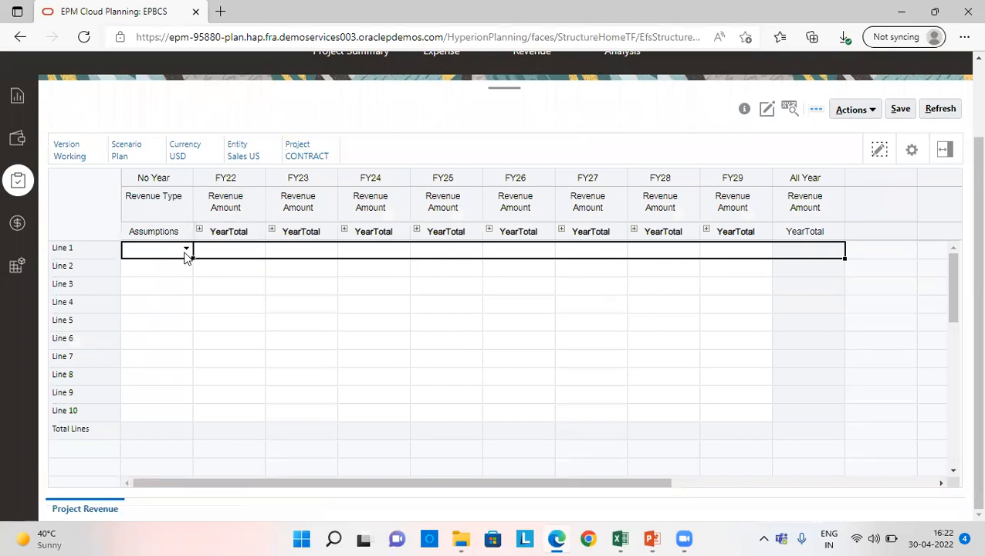
Set Line 1 to Contract Revenue - Fixed Price with 240,000 per year FY22–FY24 and save with the spread rule
{"action": "left_click", "coordinate": [185, 249]}
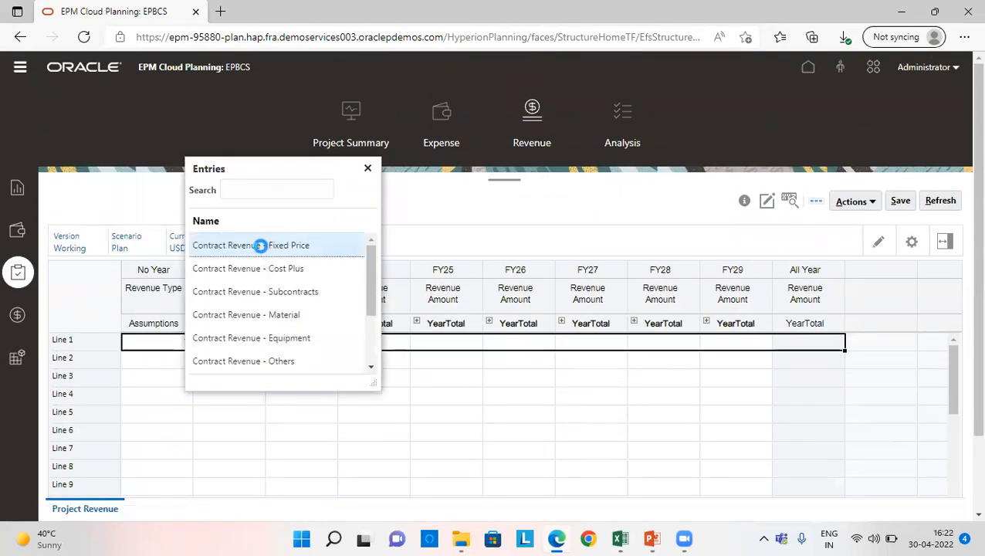
{"action": "left_click", "coordinate": [260, 244]}
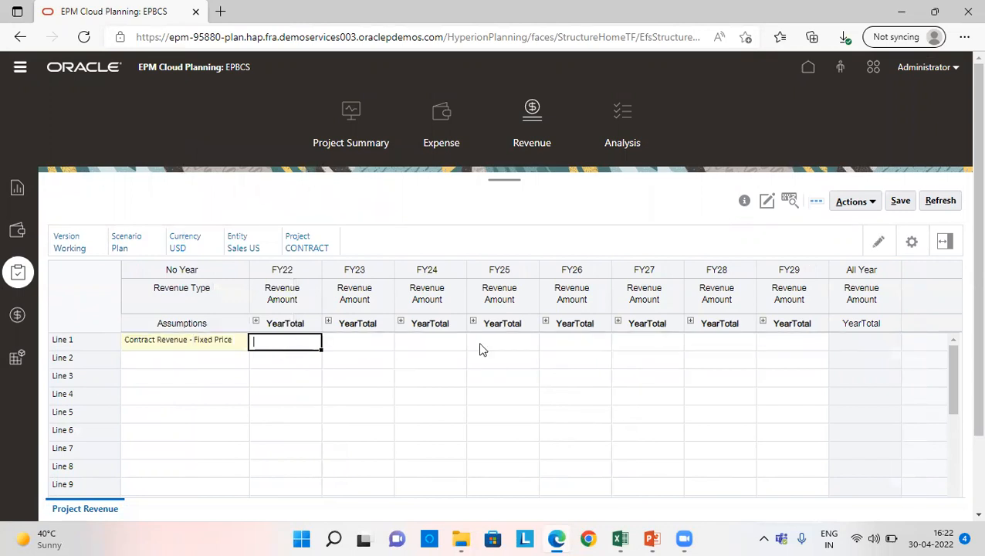
{"action": "type", "text": "240,000"}
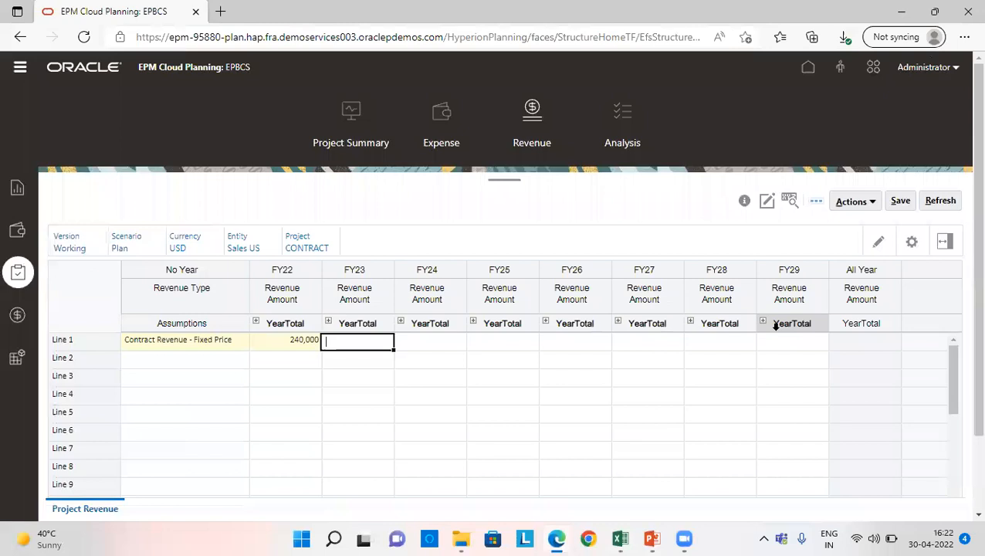
{"action": "type", "text": "24000"}
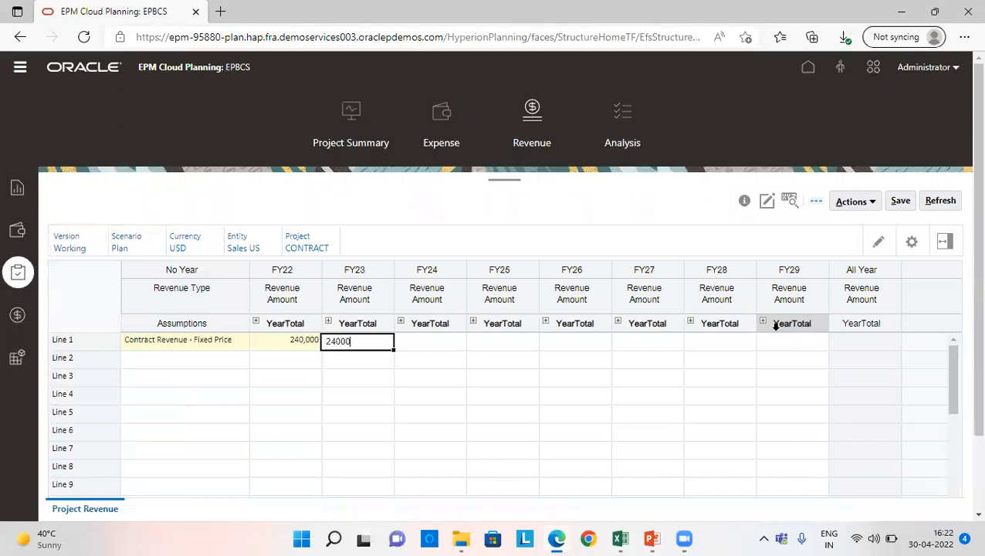
{"action": "type", "text": "240000"}
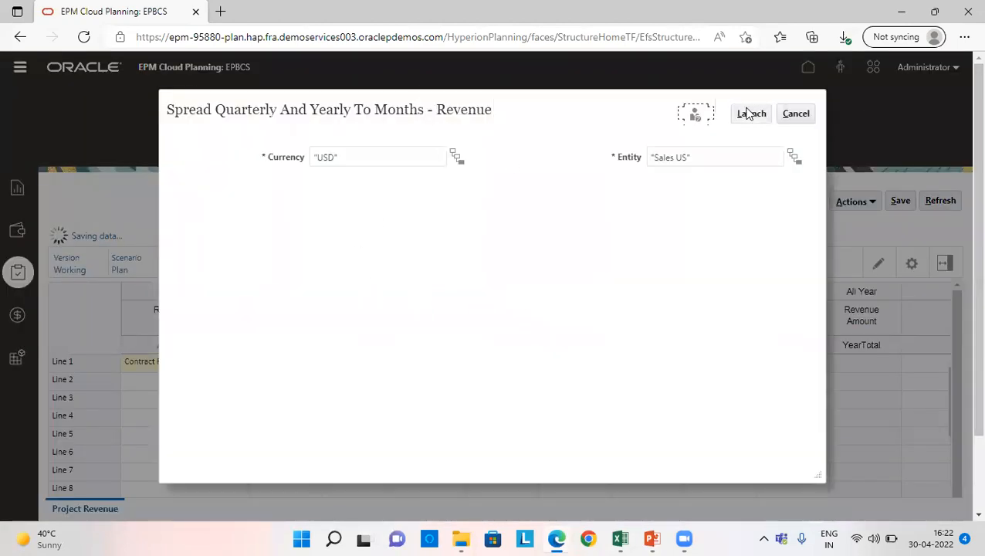
{"action": "left_click", "coordinate": [750, 114]}
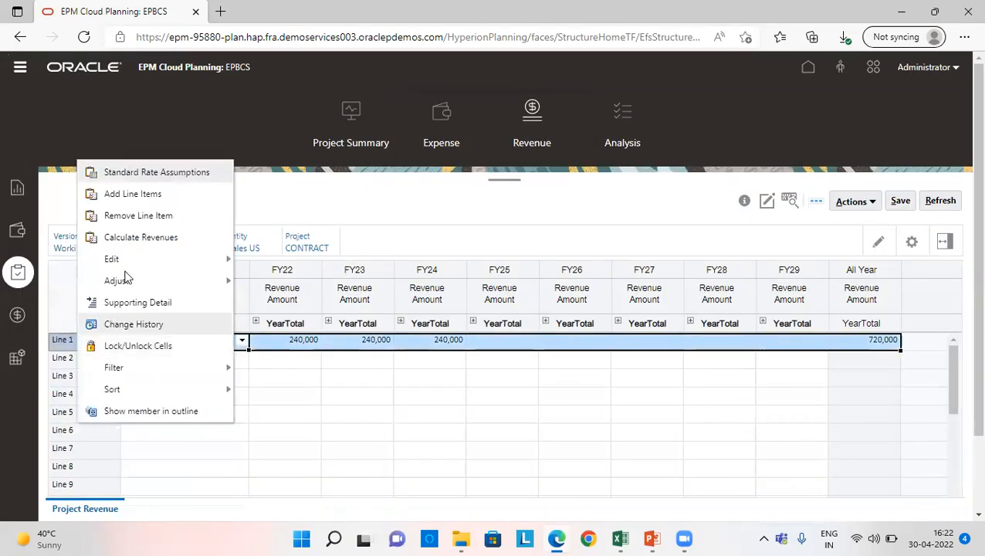
Launch Calculate Revenues for Line 1 of the CONTRACT project
{"action": "left_click", "coordinate": [141, 238]}
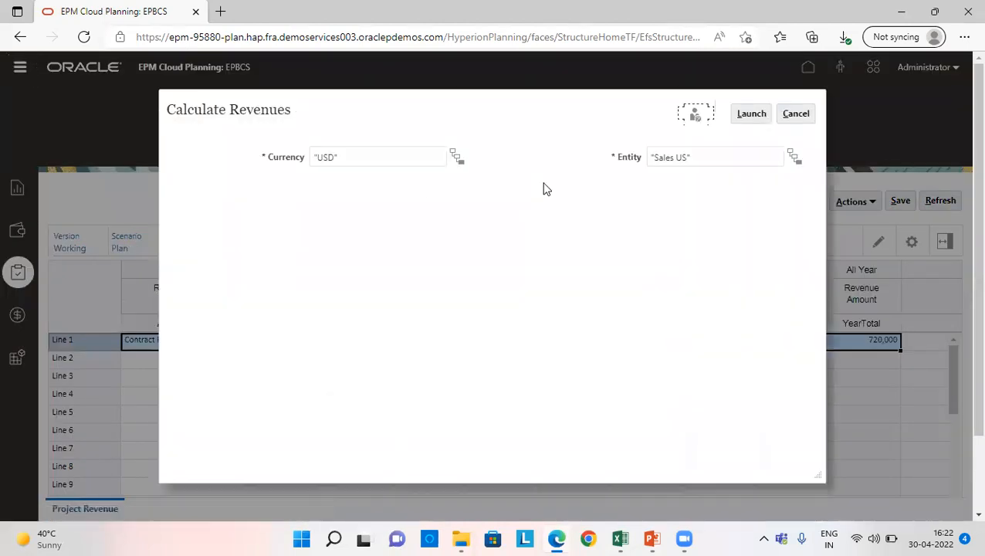
{"action": "left_click", "coordinate": [750, 115]}
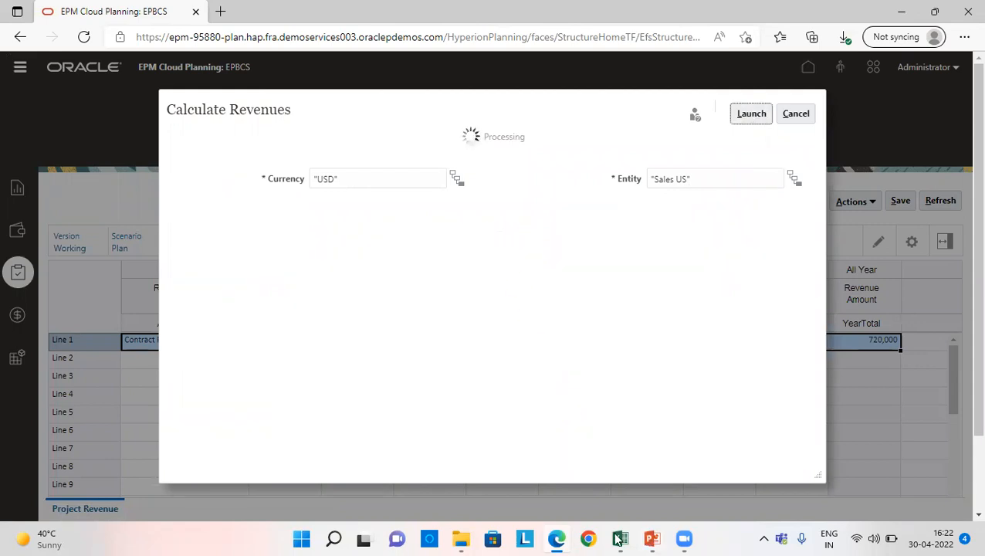
{"action": "left_click", "coordinate": [618, 537]}
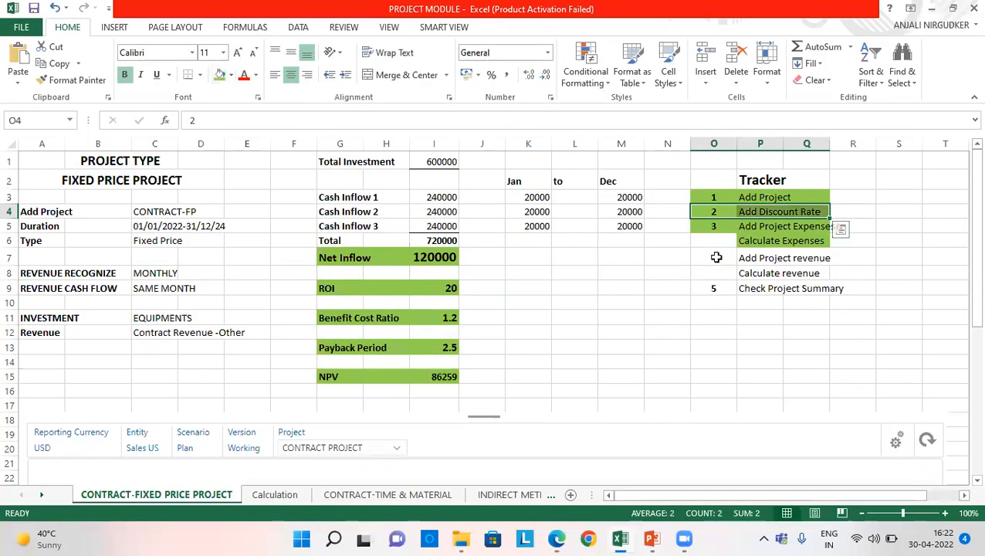
{"action": "left_click", "coordinate": [714, 256]}
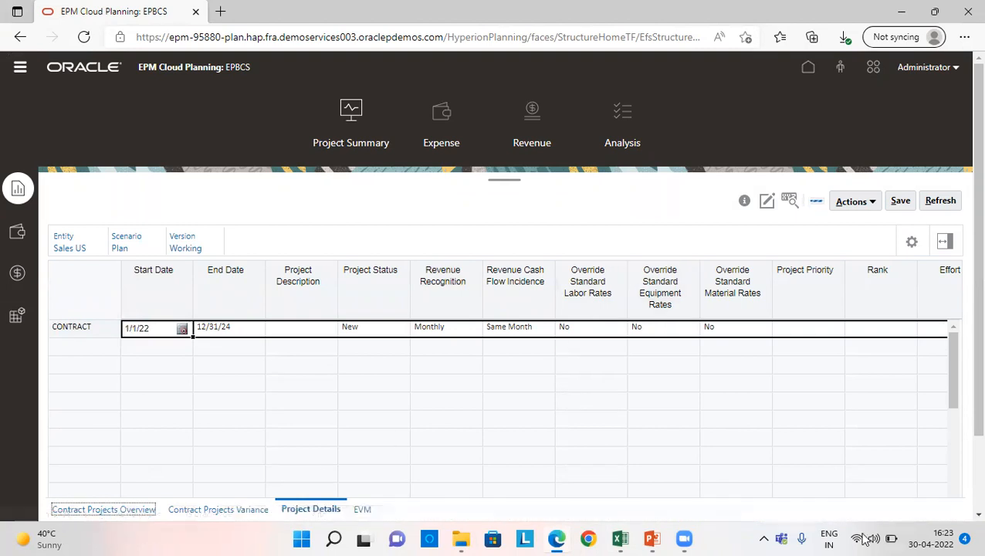
{"action": "mouse_move", "coordinate": [882, 308]}
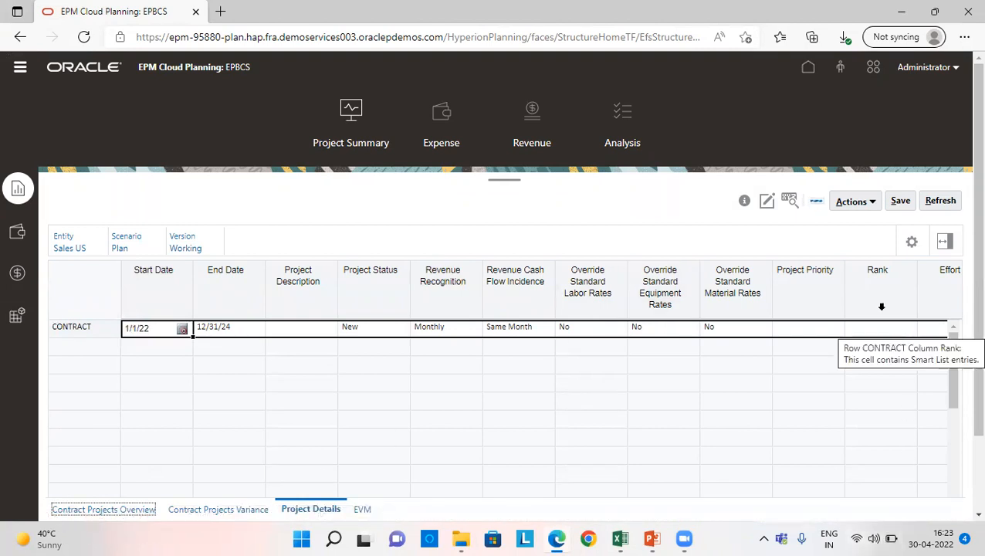
Show the Contract Projects Overview dashboard for CONTRACT with 20% ROI and NPV 86,259
{"action": "left_click", "coordinate": [103, 508]}
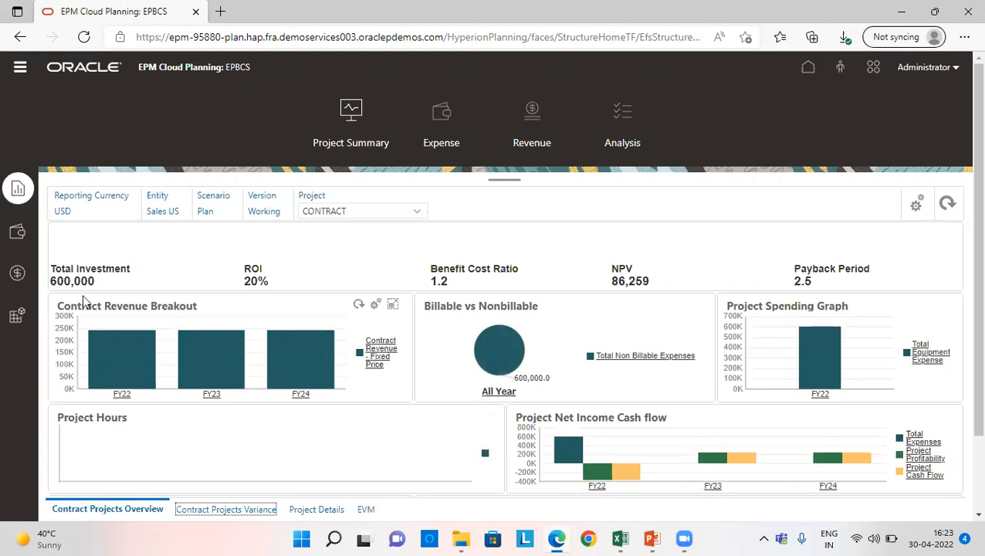
{"action": "mouse_move", "coordinate": [358, 304]}
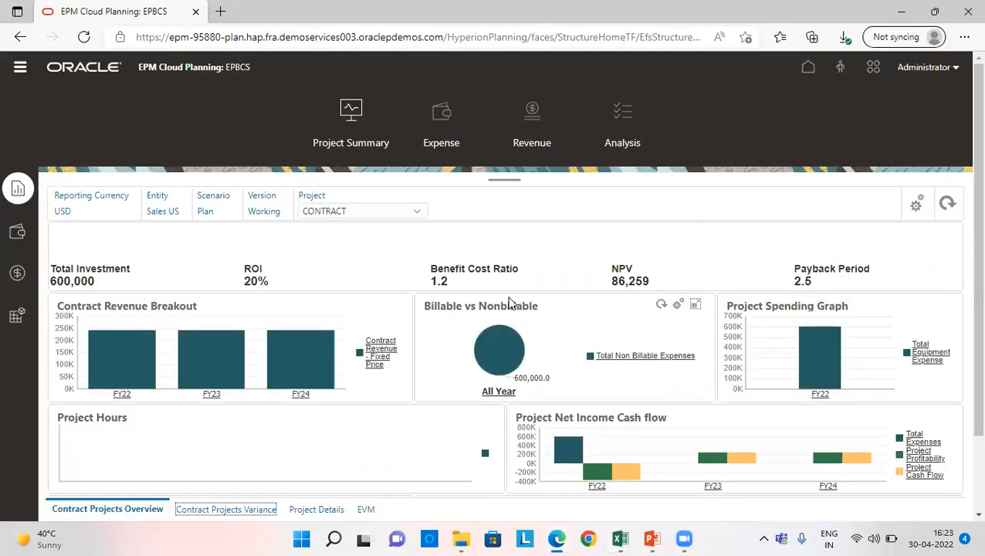
{"action": "left_click", "coordinate": [618, 538]}
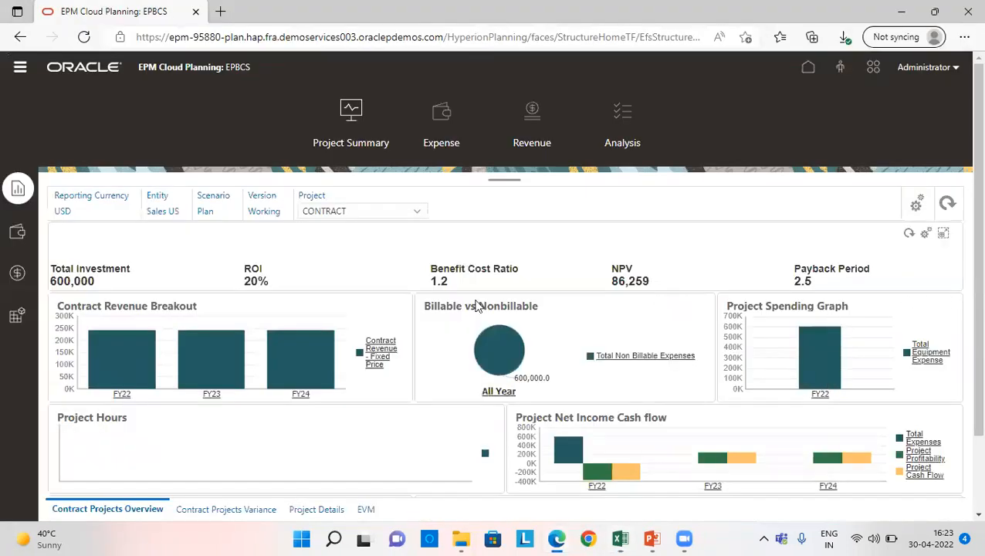
{"action": "mouse_move", "coordinate": [644, 377]}
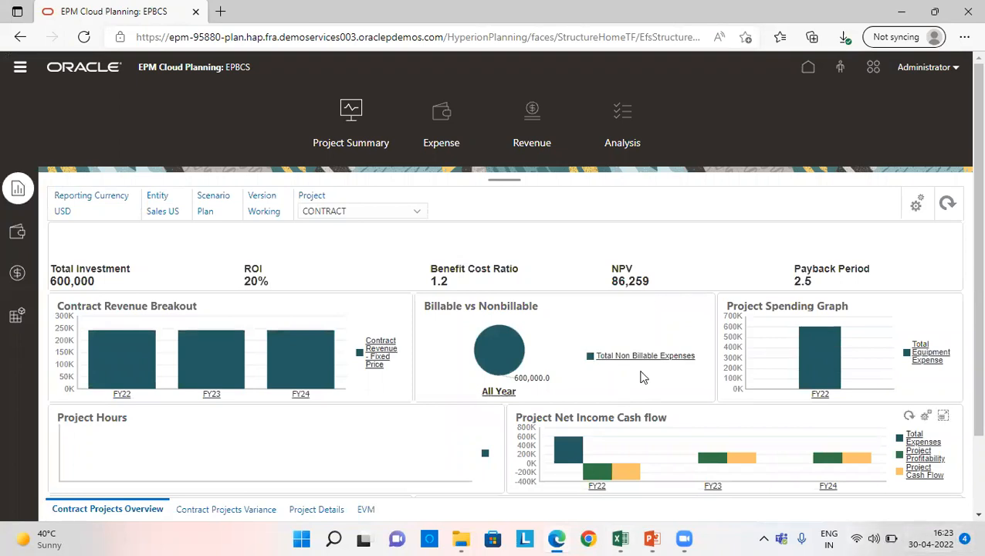
{"action": "mouse_move", "coordinate": [584, 247]}
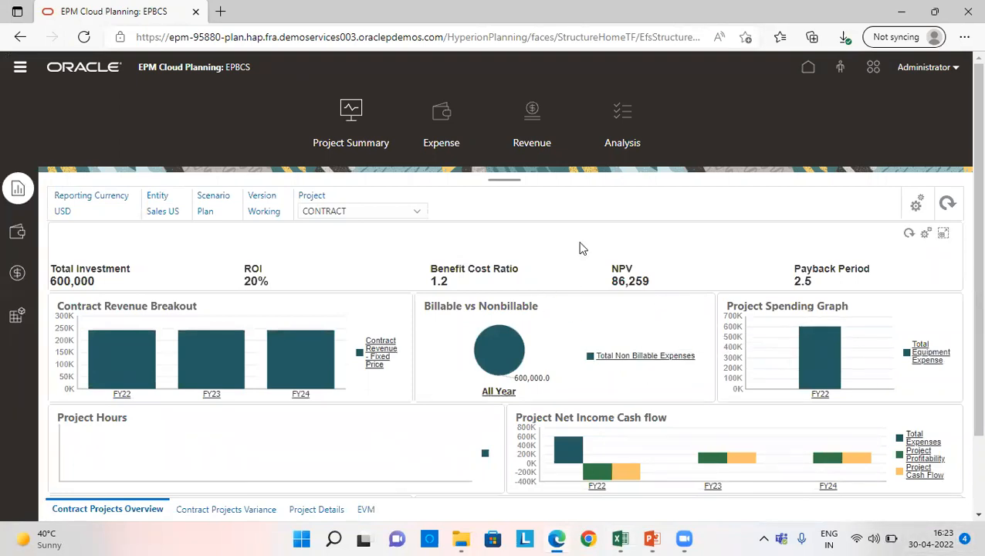
{"action": "mouse_move", "coordinate": [580, 144]}
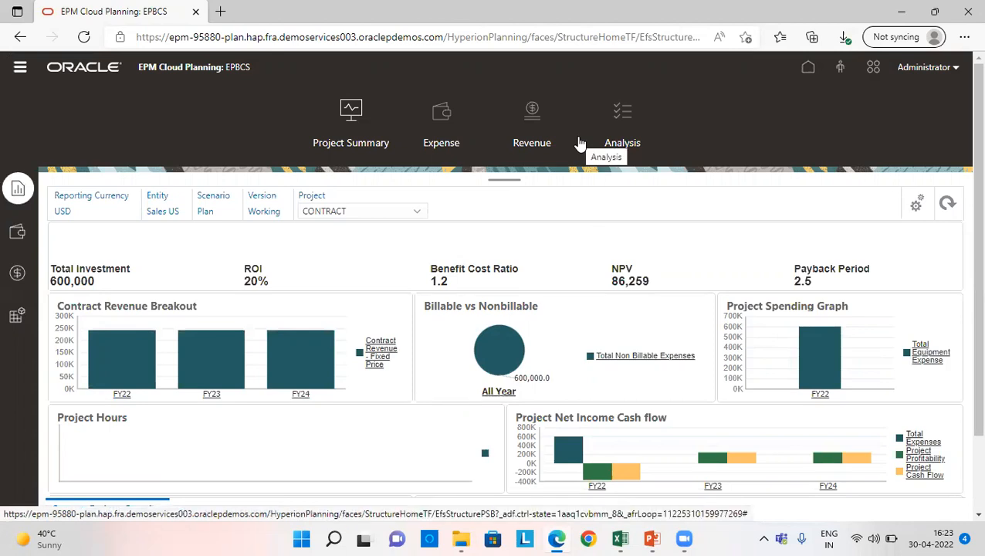
{"action": "mouse_move", "coordinate": [686, 494]}
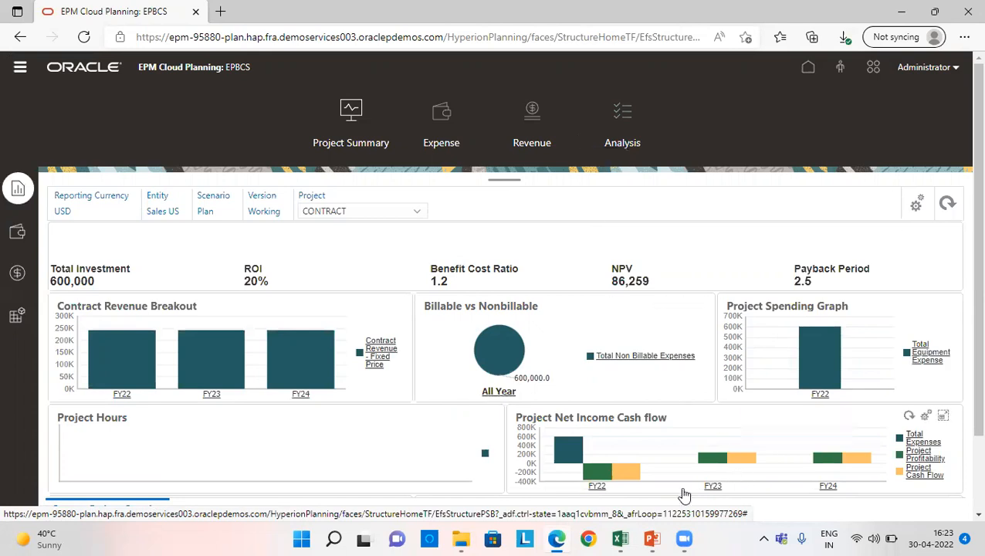